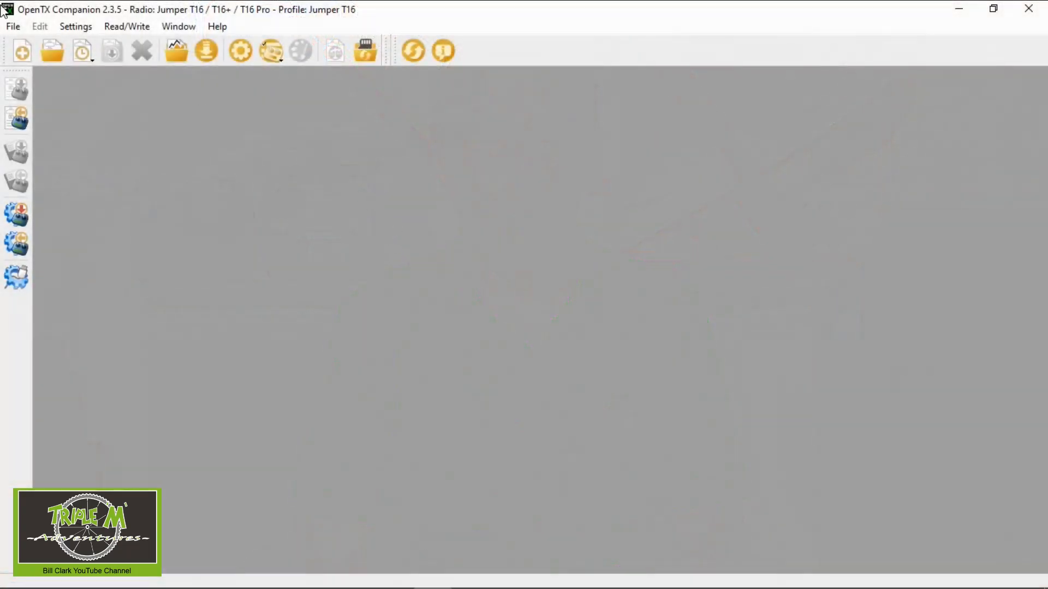
# Step: Load the Jumper T16 models and settings file and select the YouTube II model
pyautogui.click(12, 27)
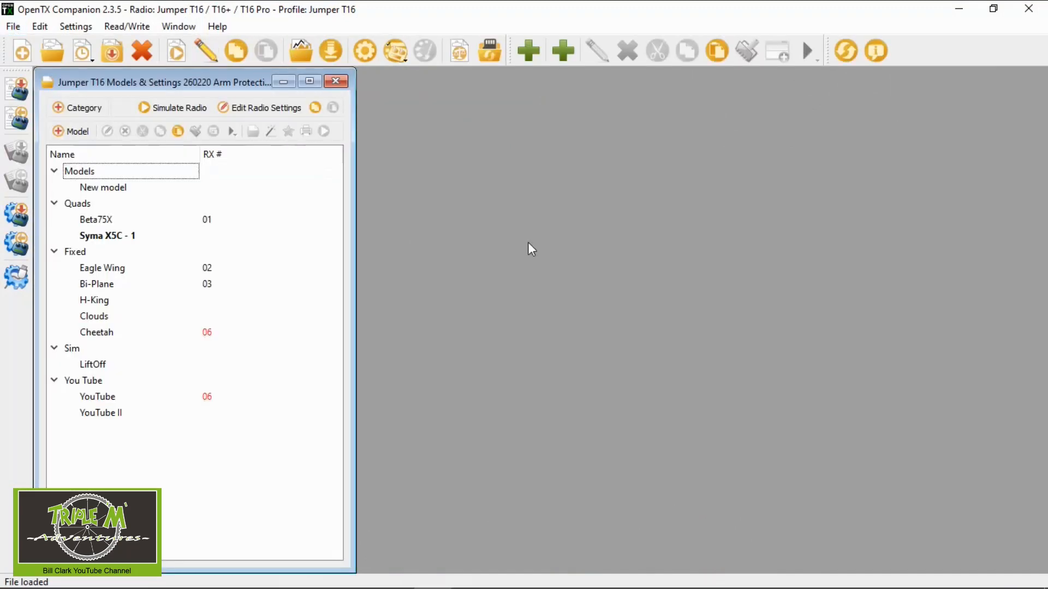
pyautogui.click(100, 413)
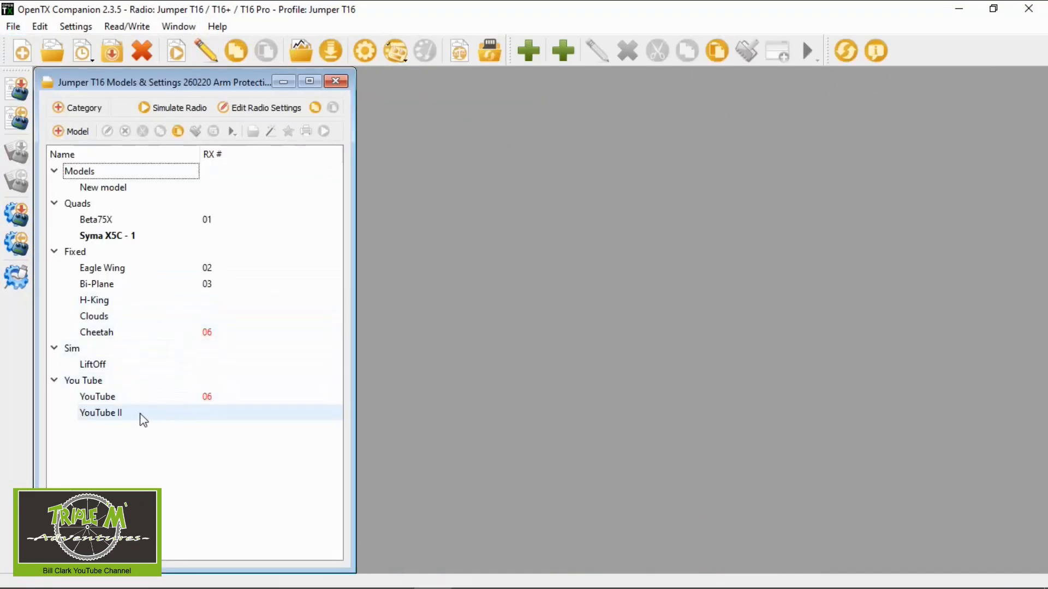
pyautogui.moveTo(131, 421)
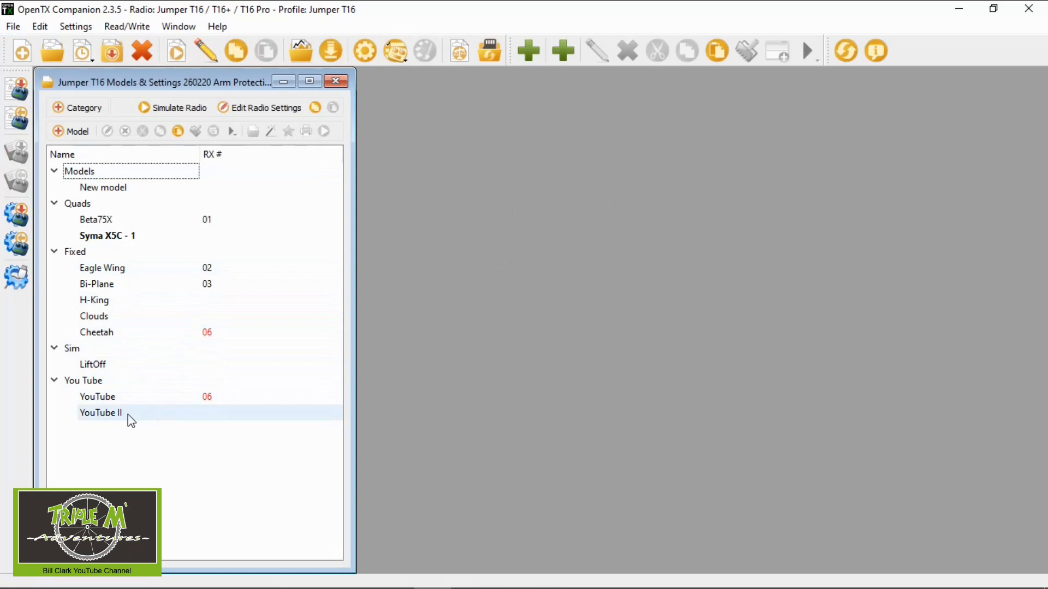
pyautogui.moveTo(137, 419)
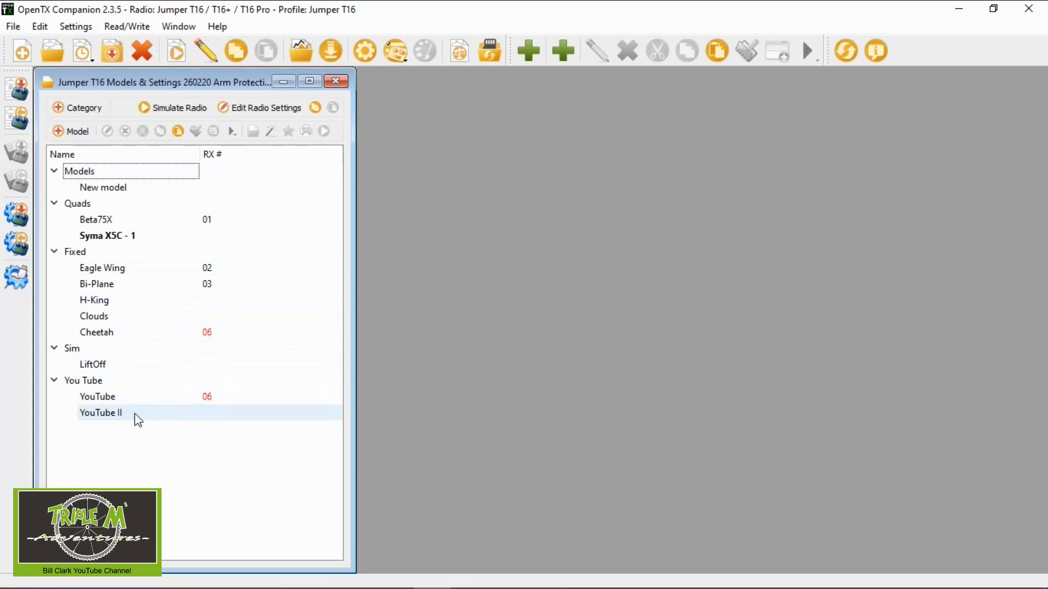
pyautogui.click(101, 413)
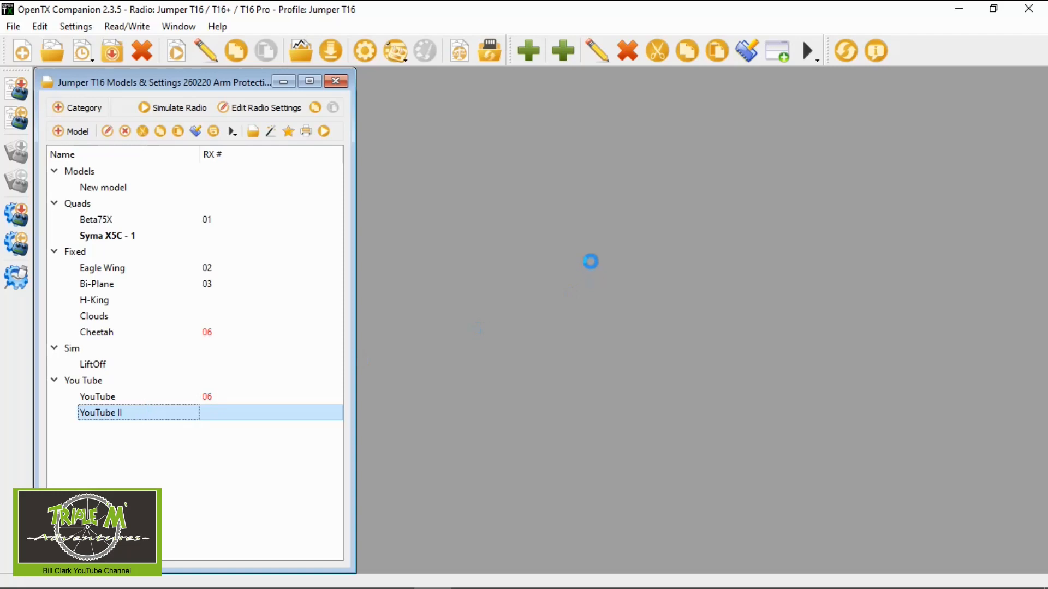
# Step: Open YouTube II in the model editor and show its rudder, elevator, throttle and aileron inputs
pyautogui.doubleClick(100, 412)
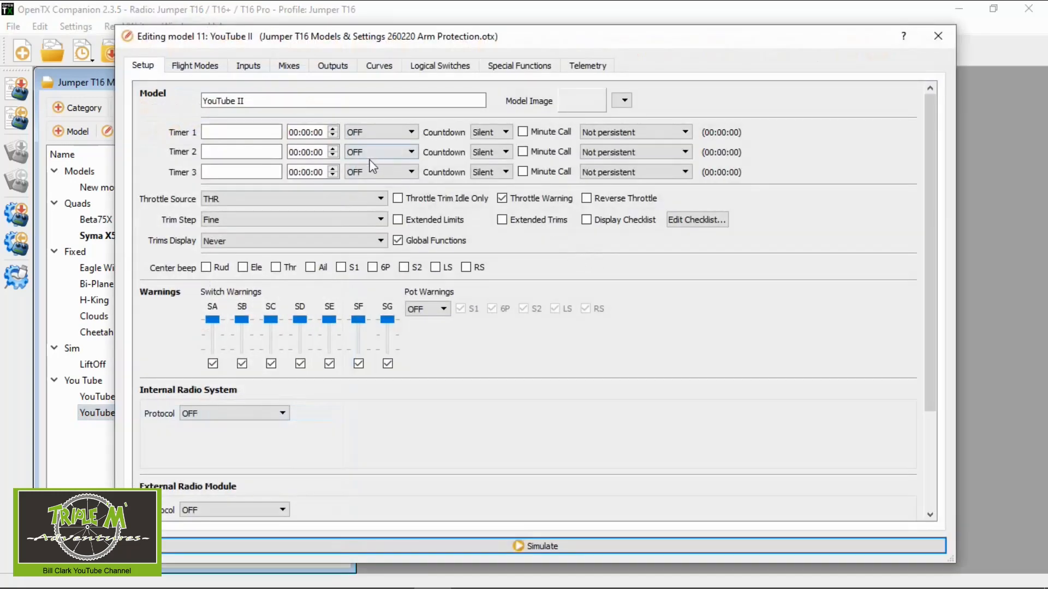
pyautogui.click(248, 65)
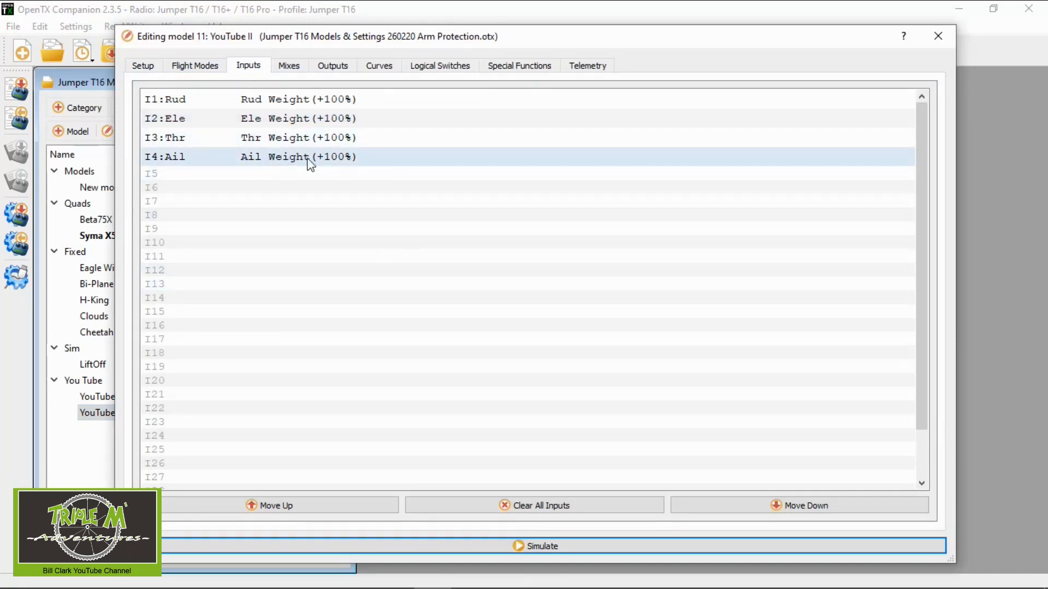
pyautogui.moveTo(339, 161)
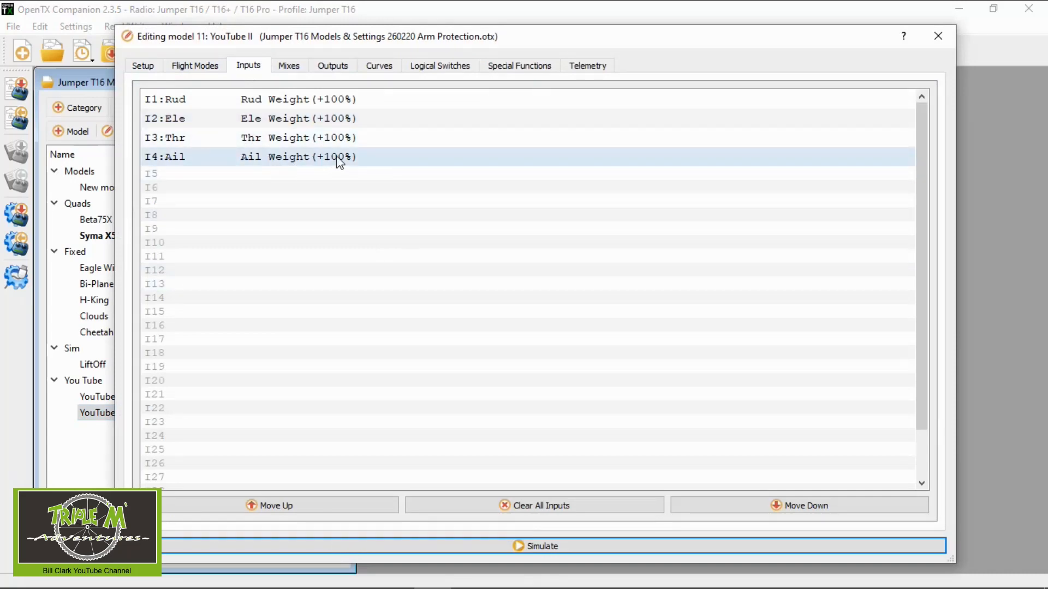
# Step: Add an I4:Ail line with source Ail, weight 60%, on switch SD middle
pyautogui.rightClick(341, 156)
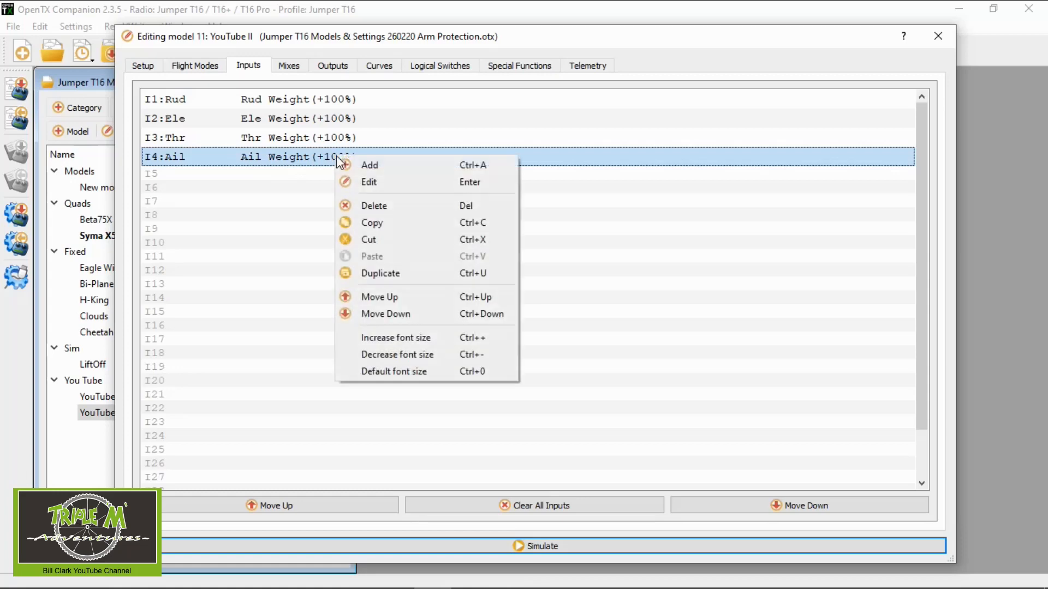
pyautogui.click(369, 182)
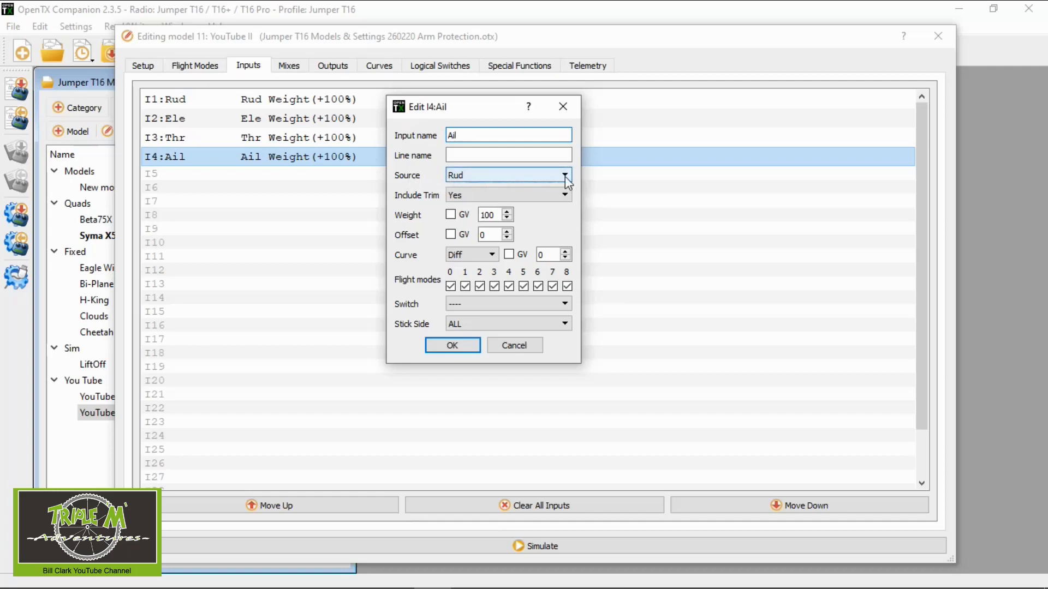
pyautogui.click(564, 175)
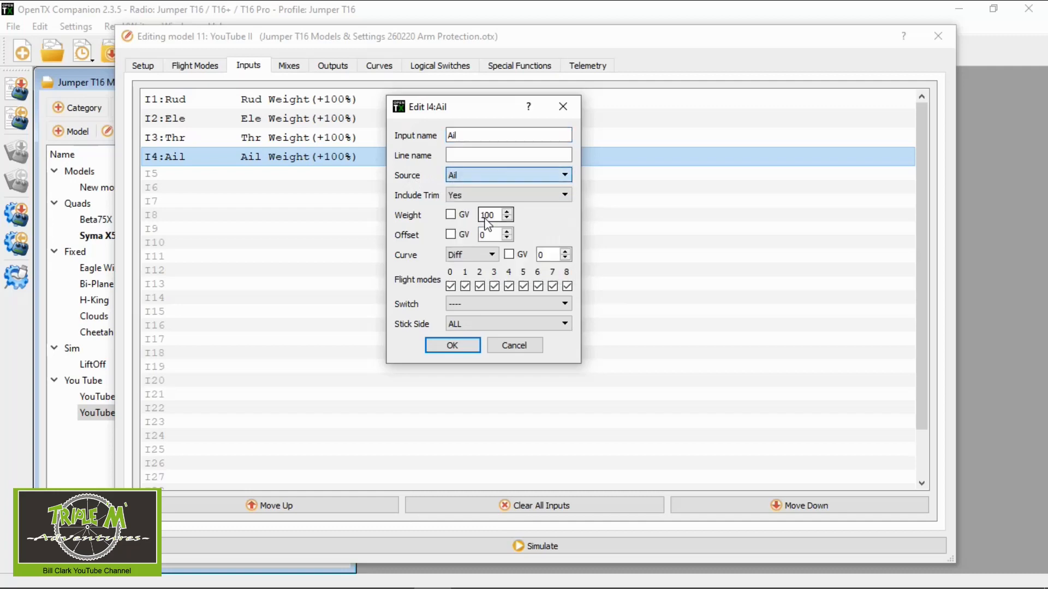
pyautogui.moveTo(511, 108)
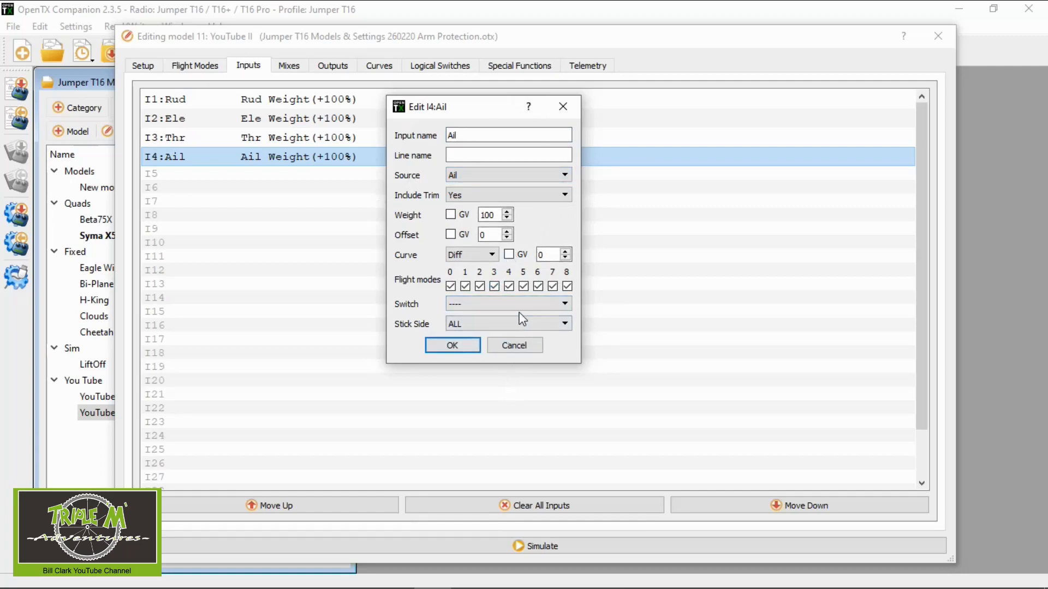
pyautogui.click(565, 304)
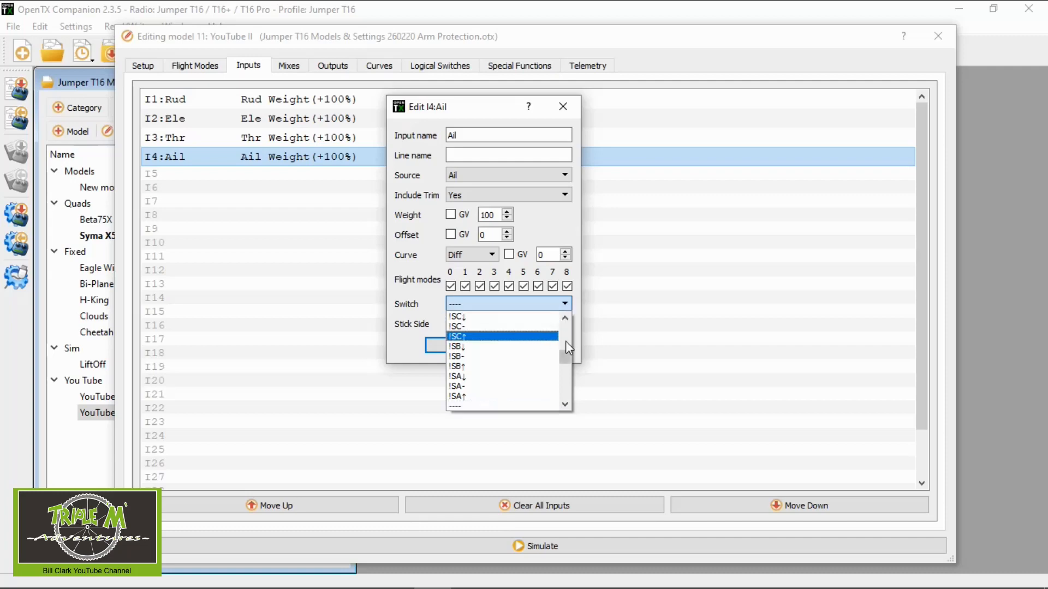
pyautogui.scroll(-3)
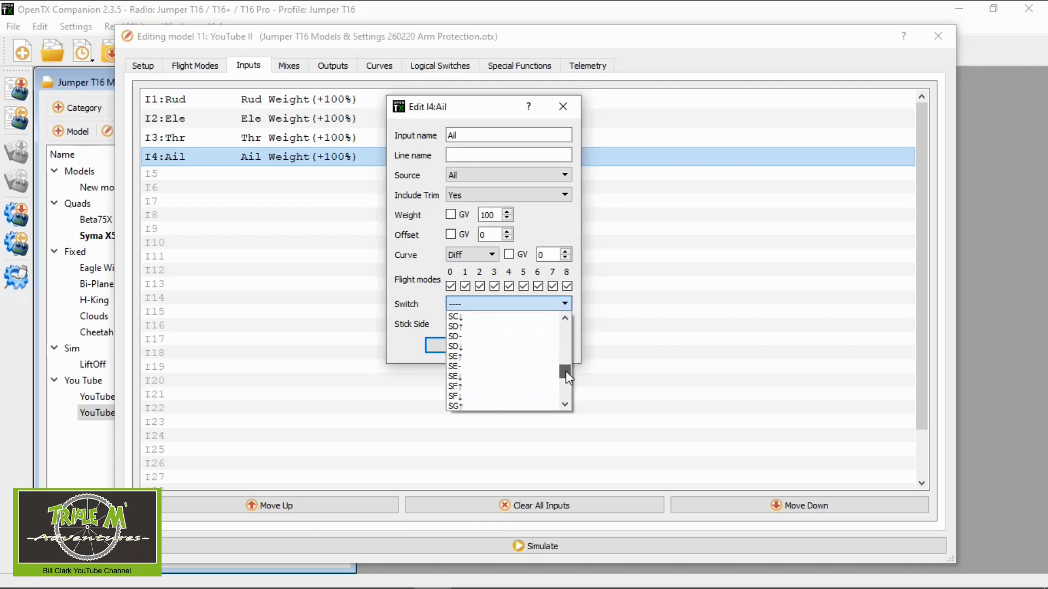
pyautogui.moveTo(480, 340)
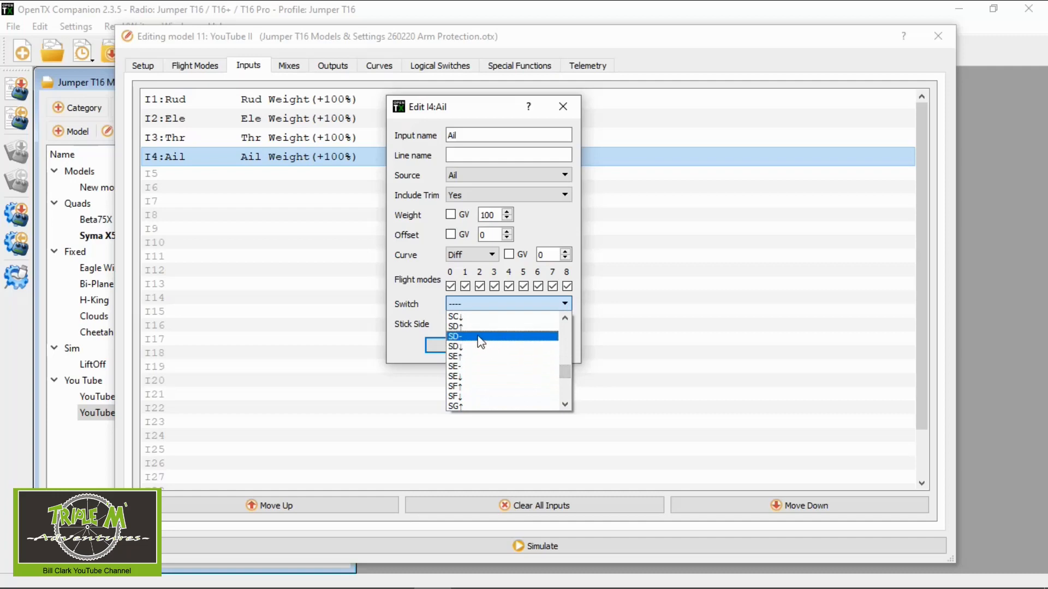
pyautogui.click(455, 336)
pyautogui.write('60')
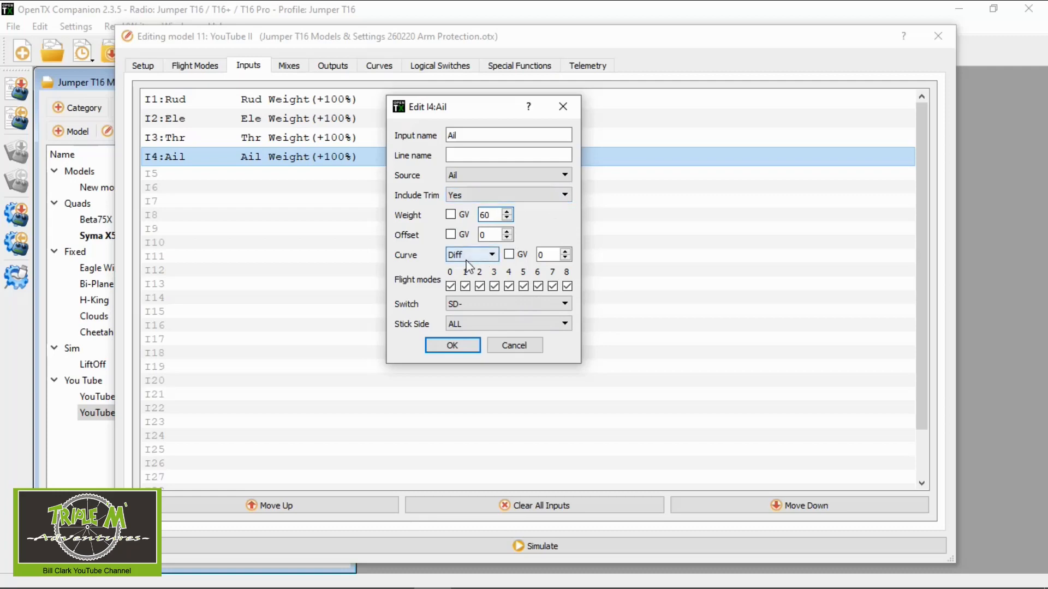
pyautogui.click(452, 345)
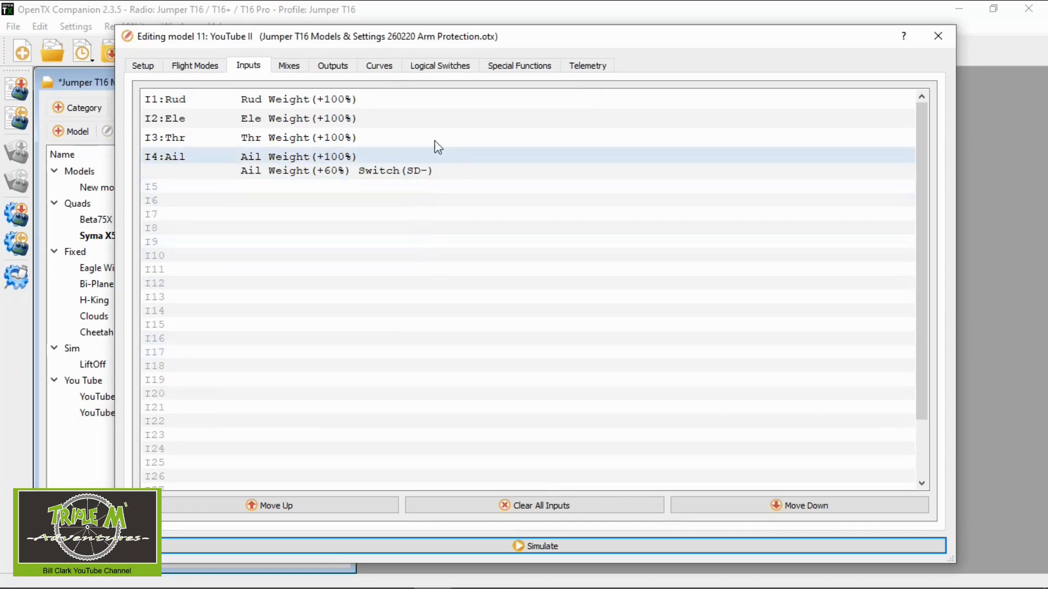
pyautogui.moveTo(329, 164)
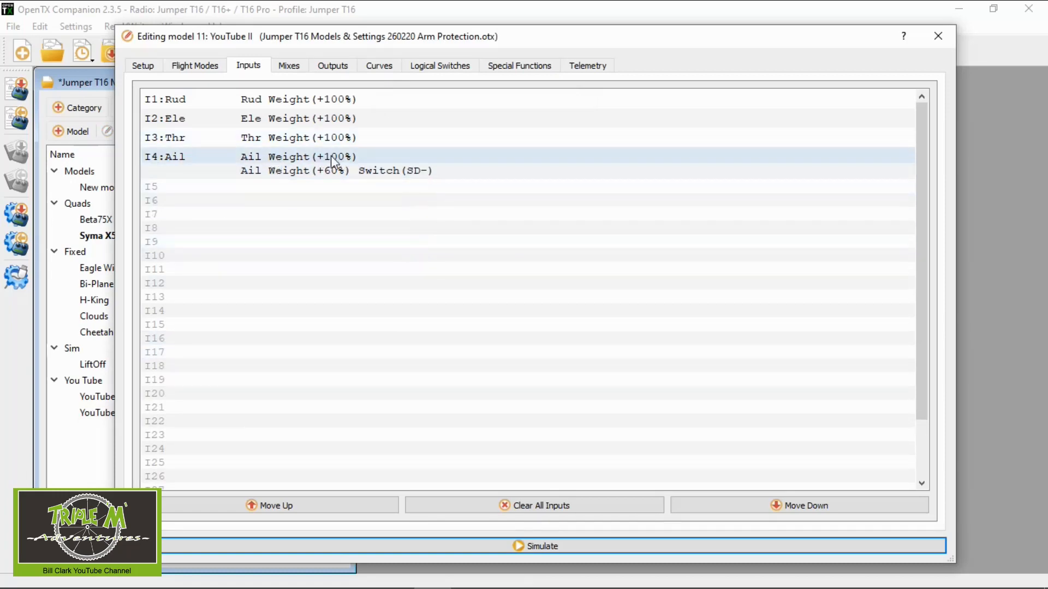
# Step: Restrict the 100% aileron line to switch SD up
pyautogui.doubleClick(268, 157)
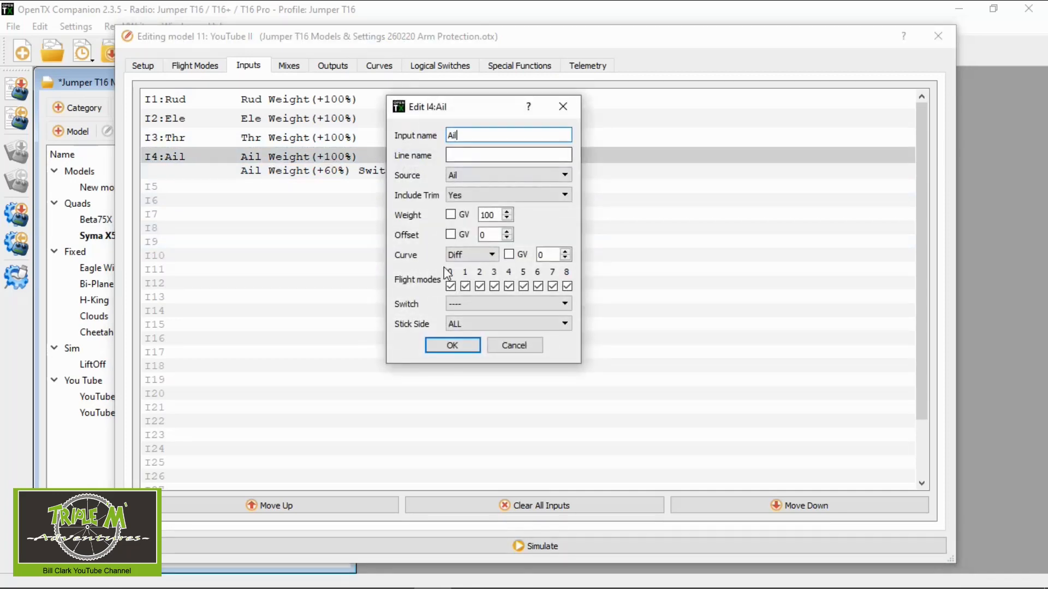
pyautogui.moveTo(479, 368)
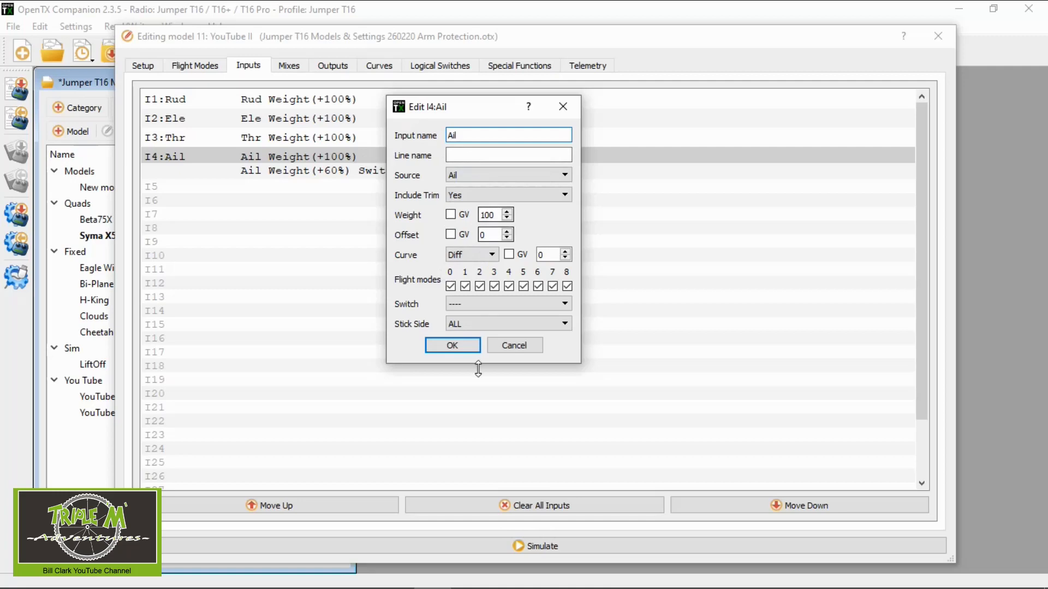
pyautogui.click(563, 303)
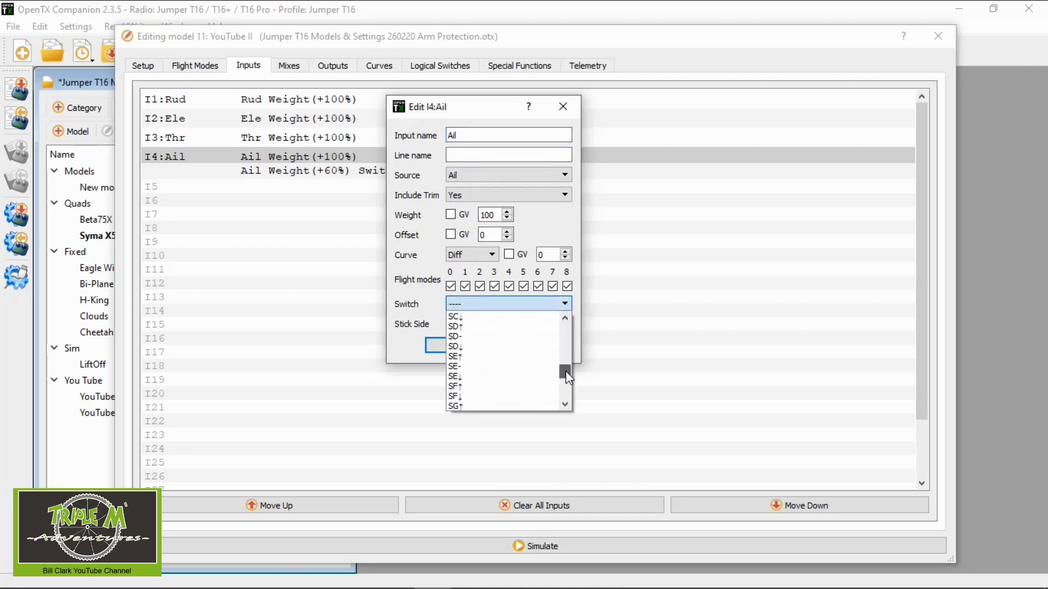
pyautogui.click(455, 327)
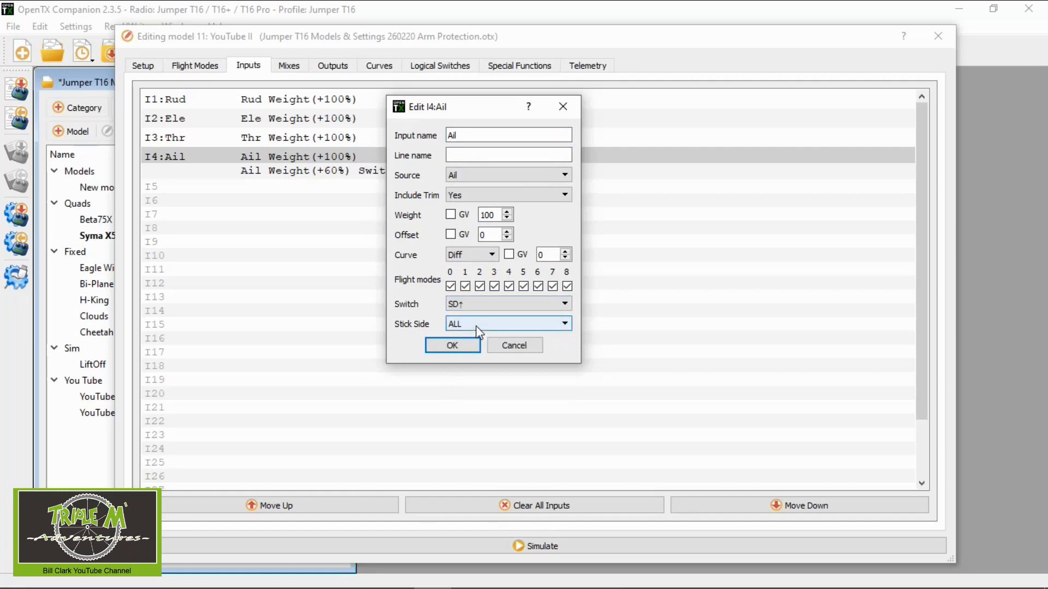
pyautogui.click(452, 346)
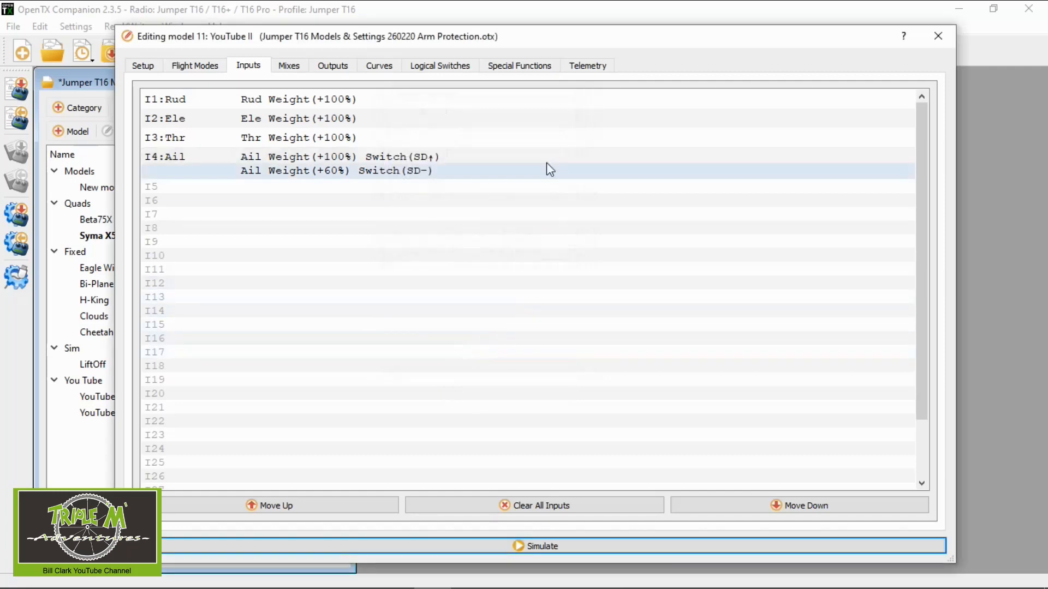
# Step: Show the Special Functions tab with SD up playing 'adroff' and SD middle 'adron'
pyautogui.click(519, 65)
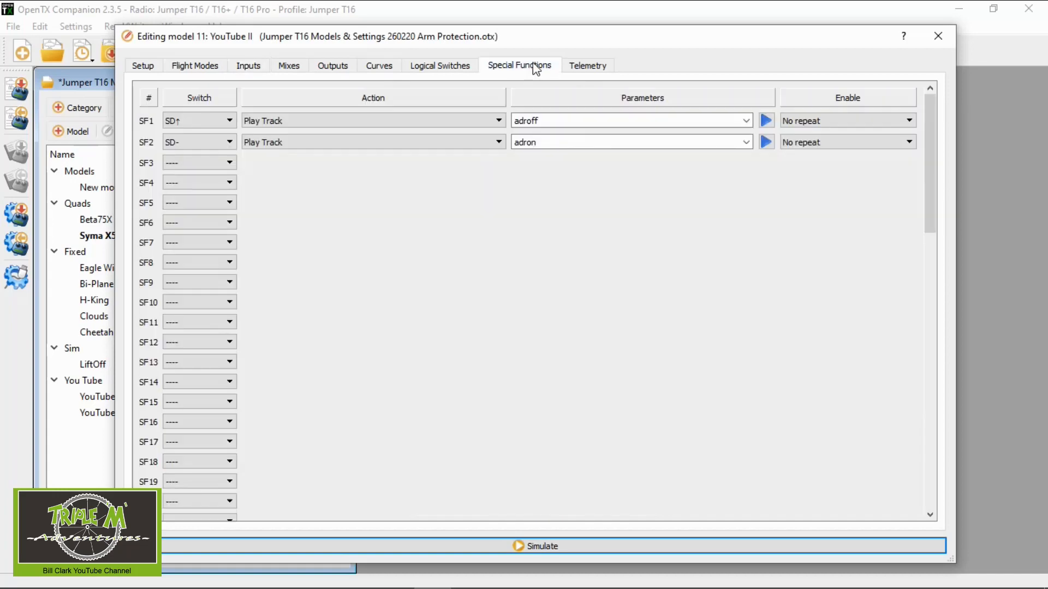
pyautogui.moveTo(509, 136)
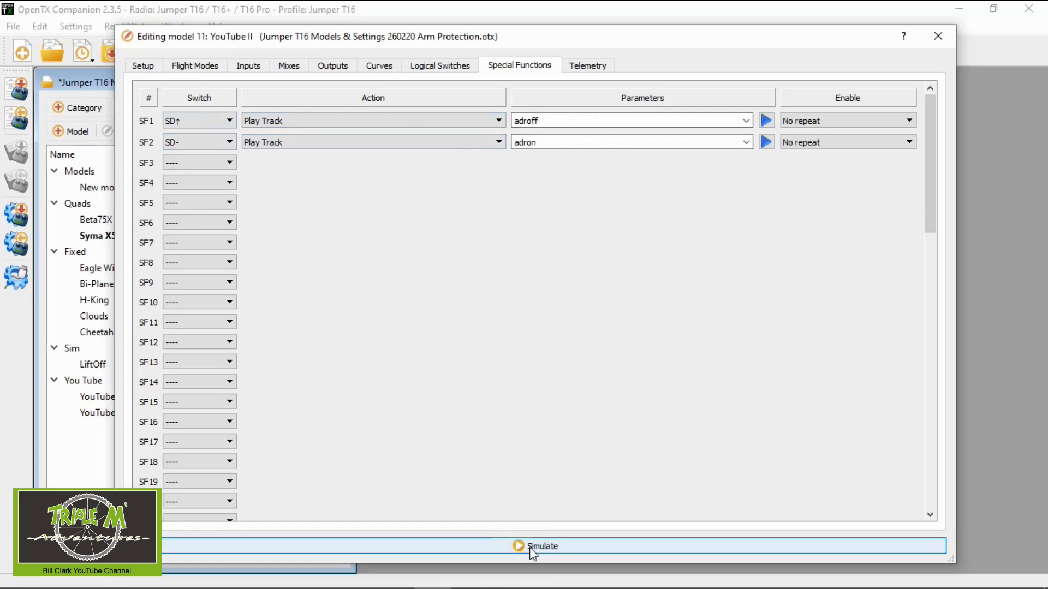
pyautogui.click(542, 545)
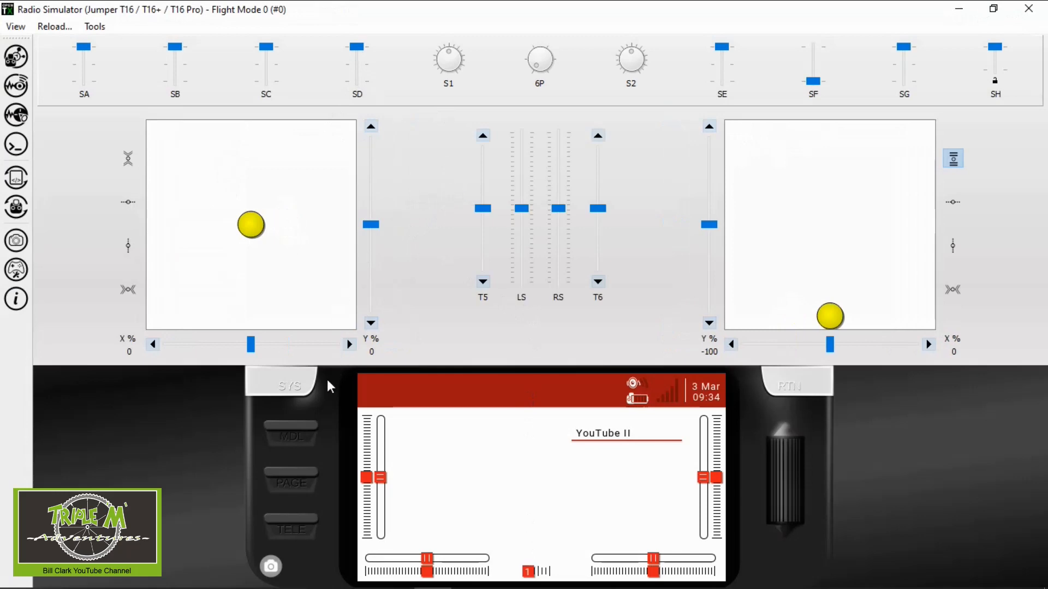
pyautogui.click(290, 435)
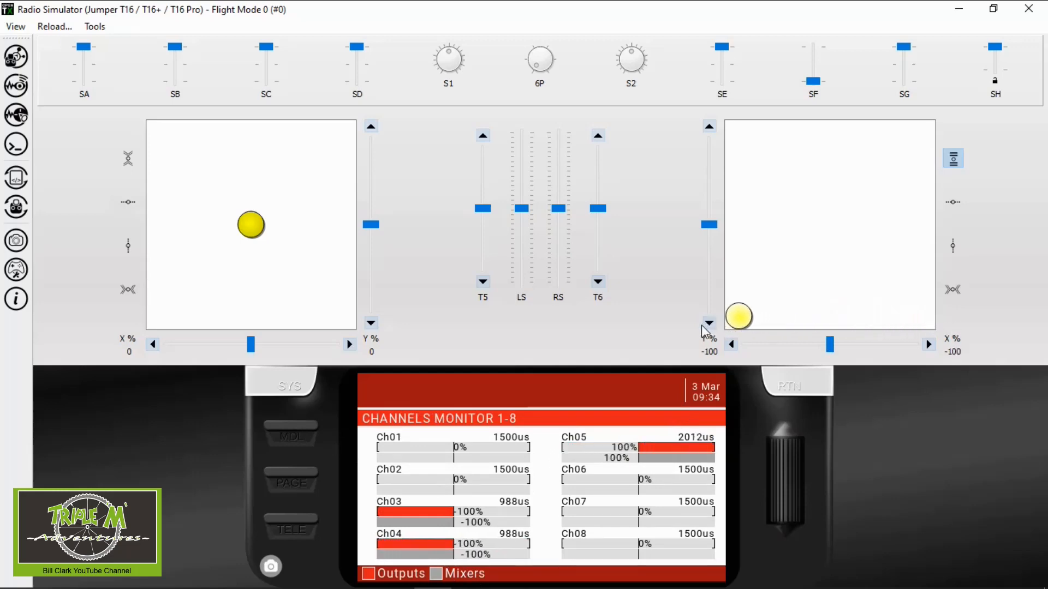
pyautogui.moveTo(357, 47); pyautogui.dragTo(357, 48)
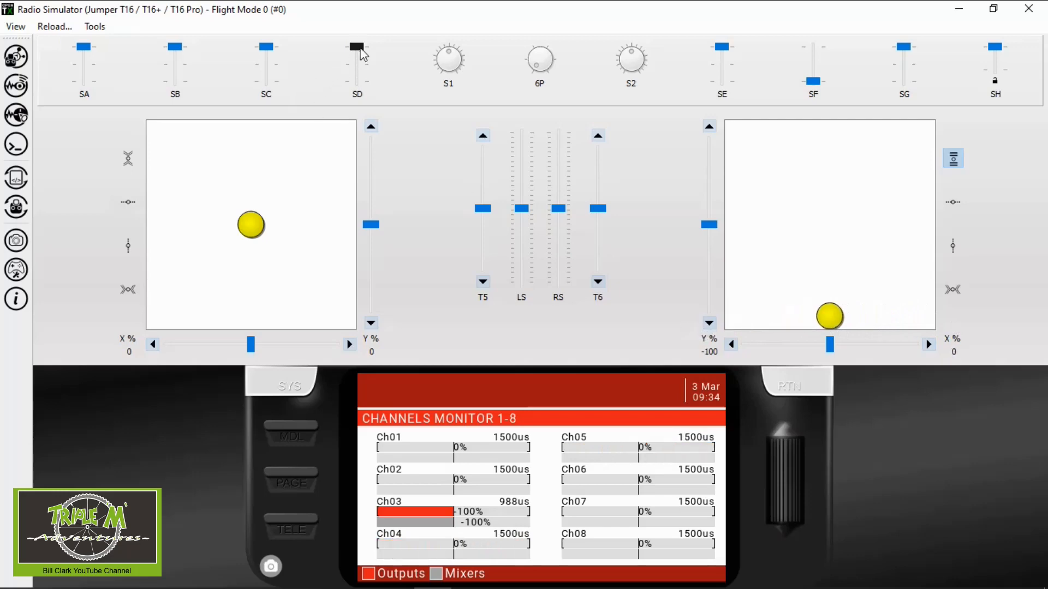
pyautogui.moveTo(358, 48); pyautogui.dragTo(357, 64)
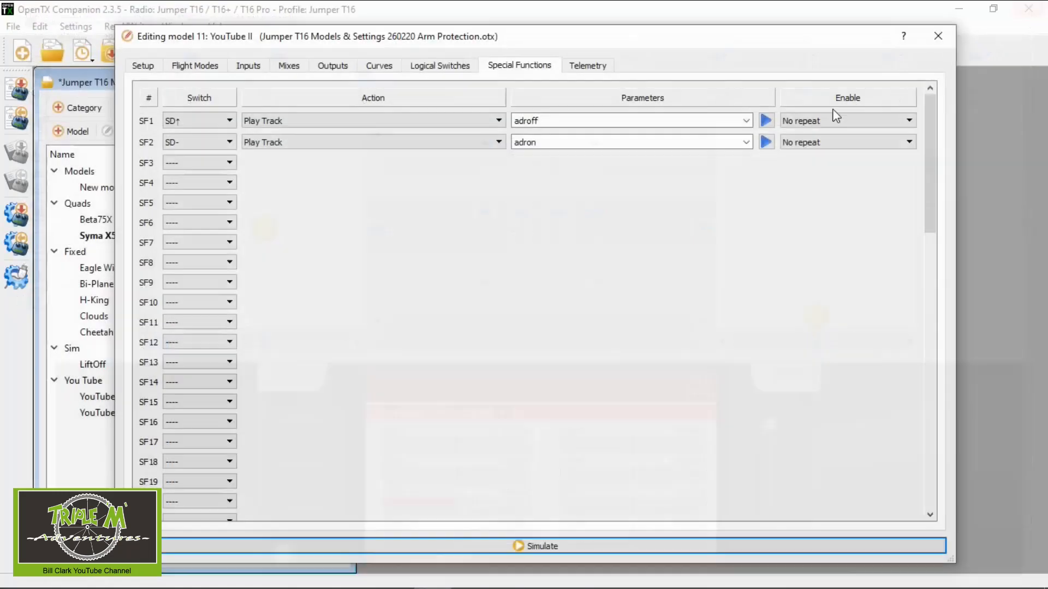
# Step: Review the I4:Ail lines on the Inputs tab and select the 60% SD-middle line
pyautogui.click(247, 66)
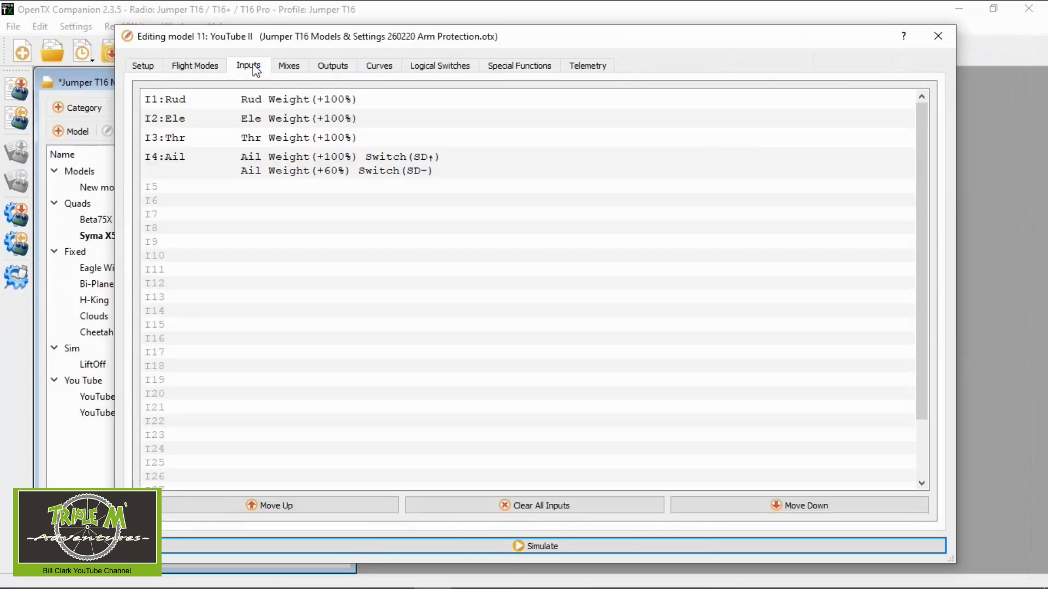
pyautogui.click(392, 270)
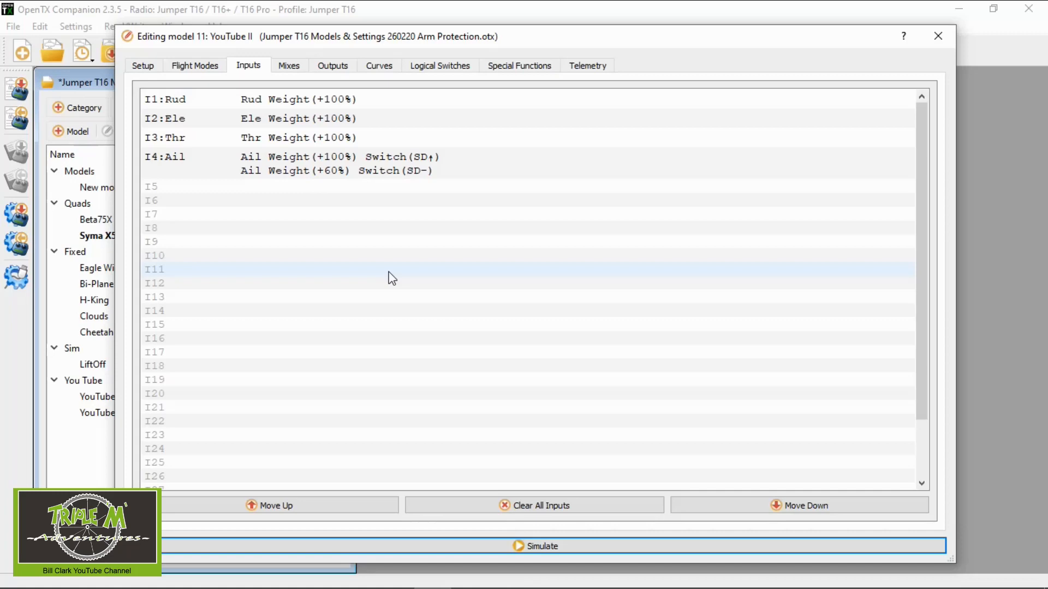
pyautogui.click(805, 170)
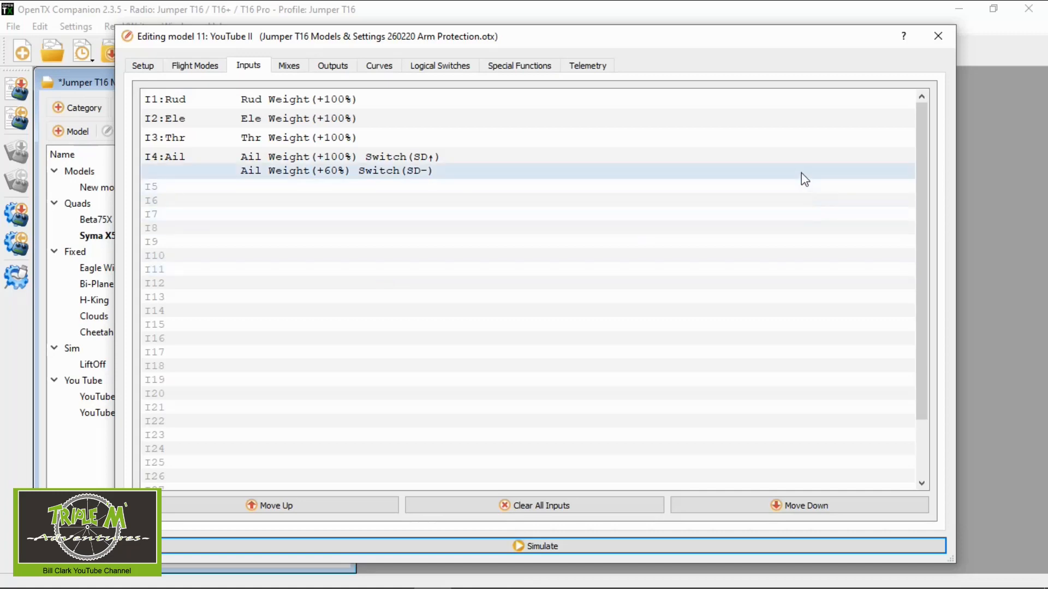
pyautogui.click(468, 170)
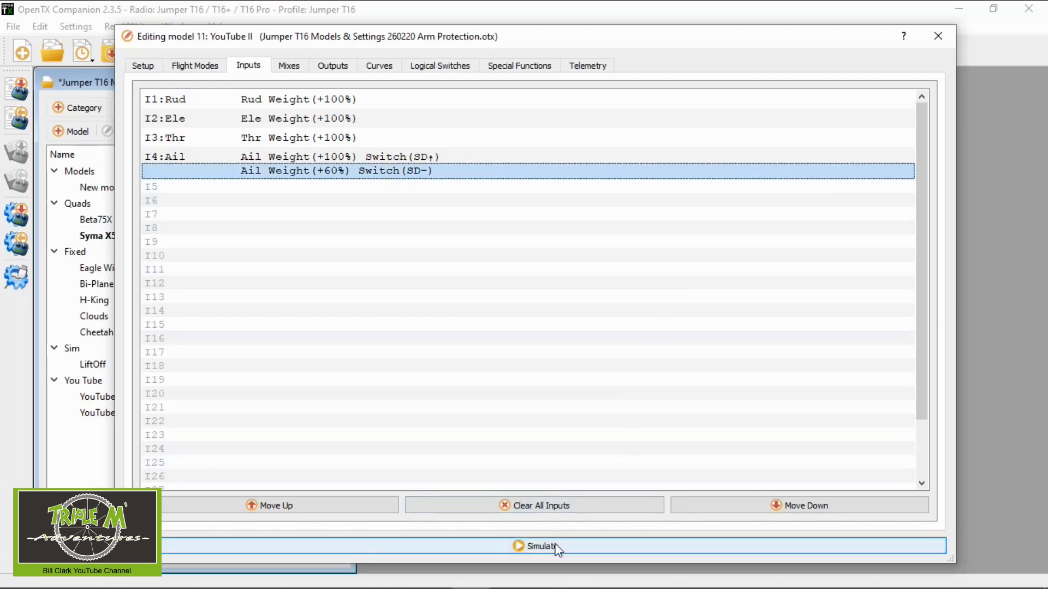
# Step: Launch the radio simulator, show the channels monitor, and flip switch SD to test aileron rates
pyautogui.click(539, 546)
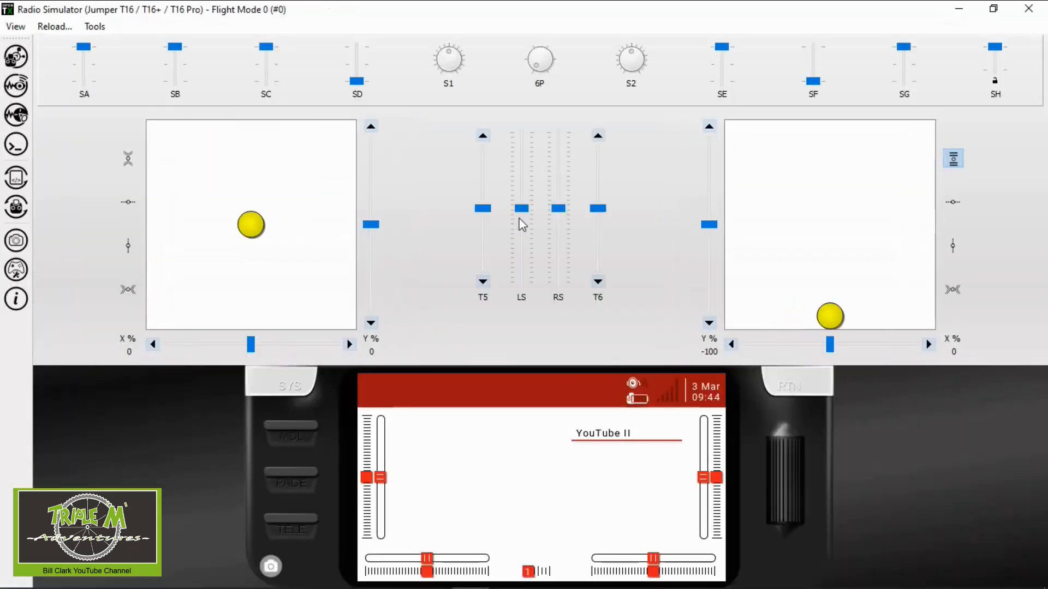
pyautogui.moveTo(296, 433)
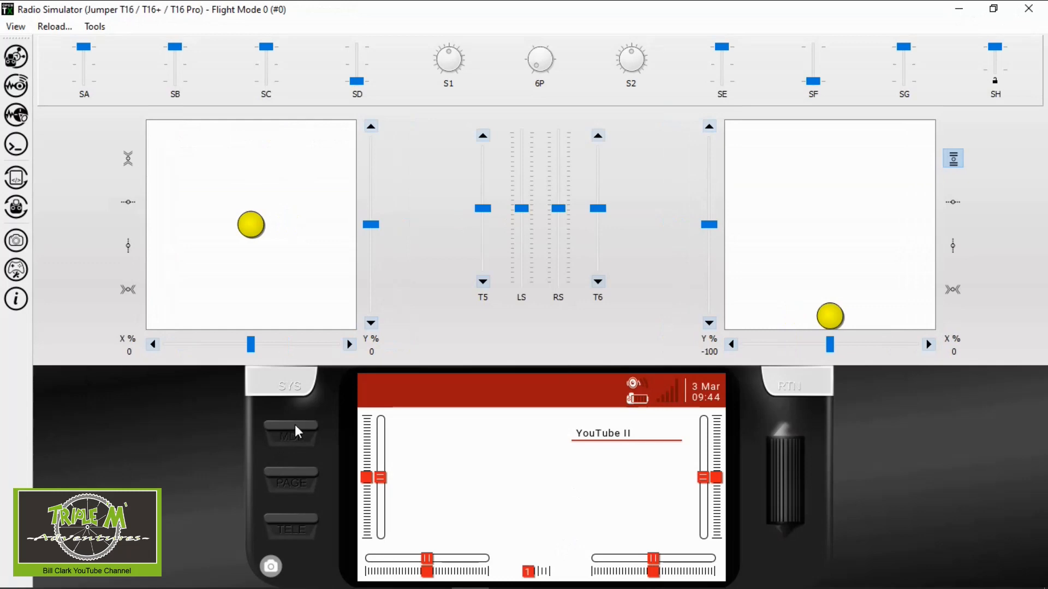
pyautogui.click(290, 433)
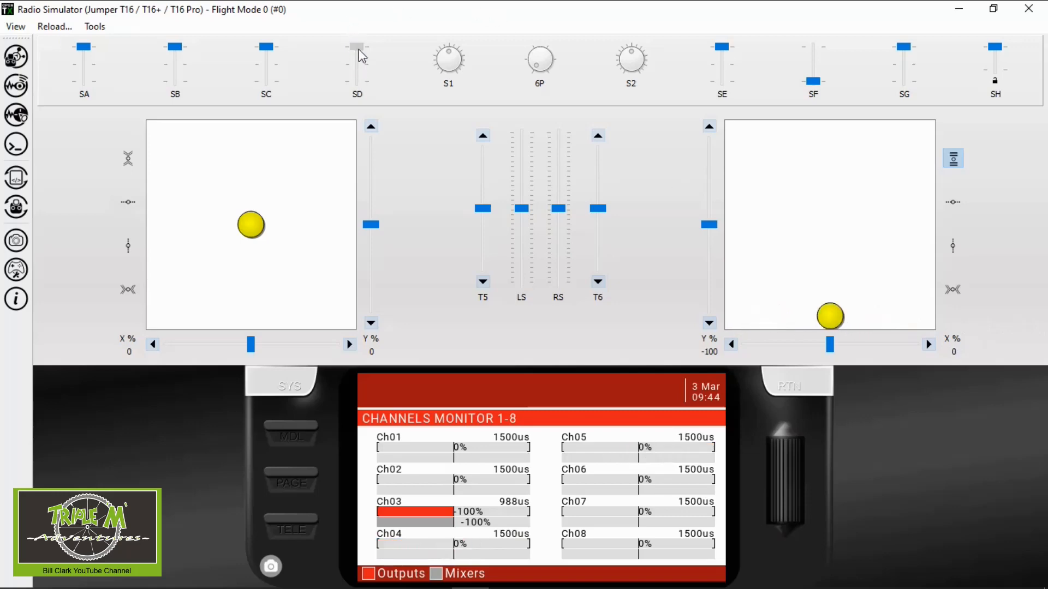
pyautogui.moveTo(358, 48); pyautogui.dragTo(358, 65)
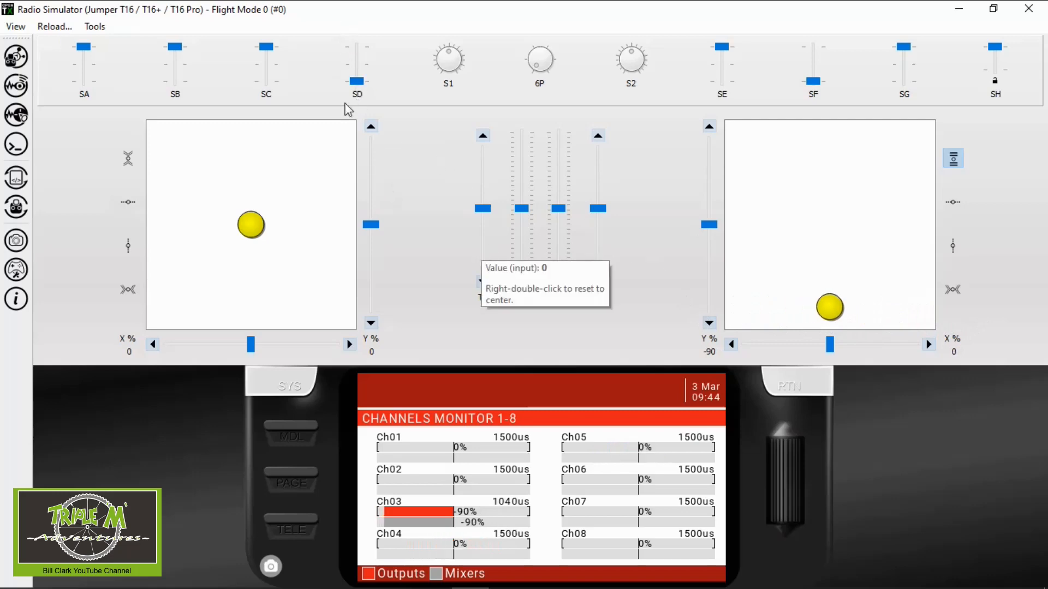
pyautogui.moveTo(672, 296)
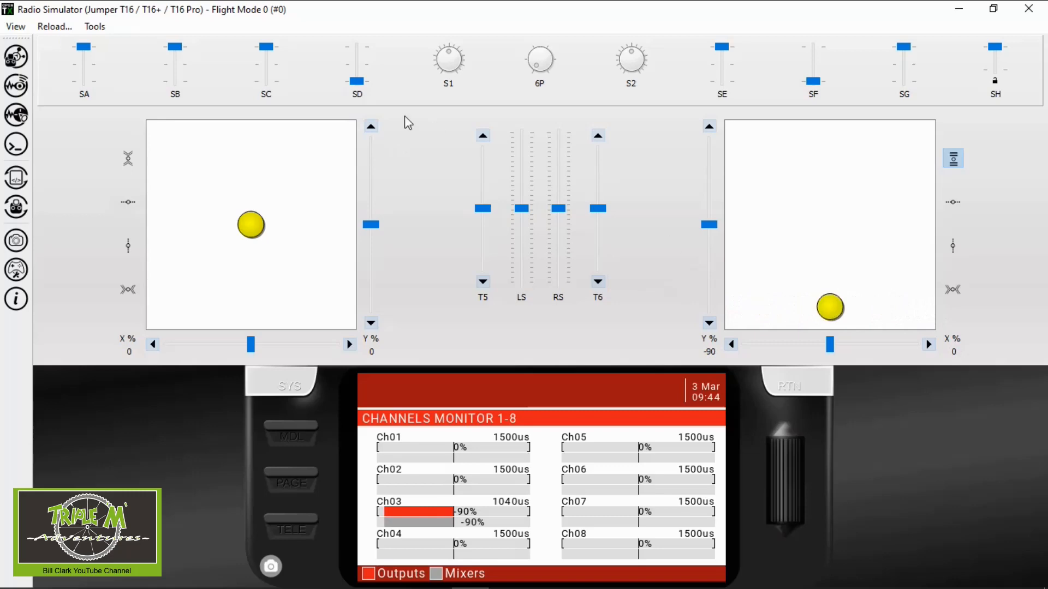
pyautogui.moveTo(1028, 9)
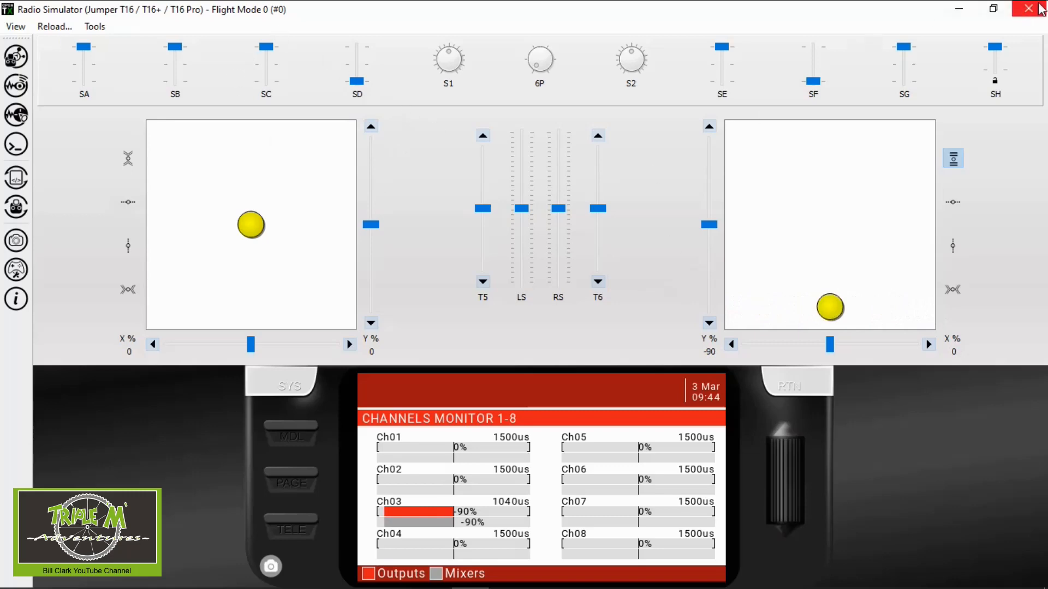
# Step: Close the simulator and add an aileron line with weight 60% on switch SD down
pyautogui.click(1028, 9)
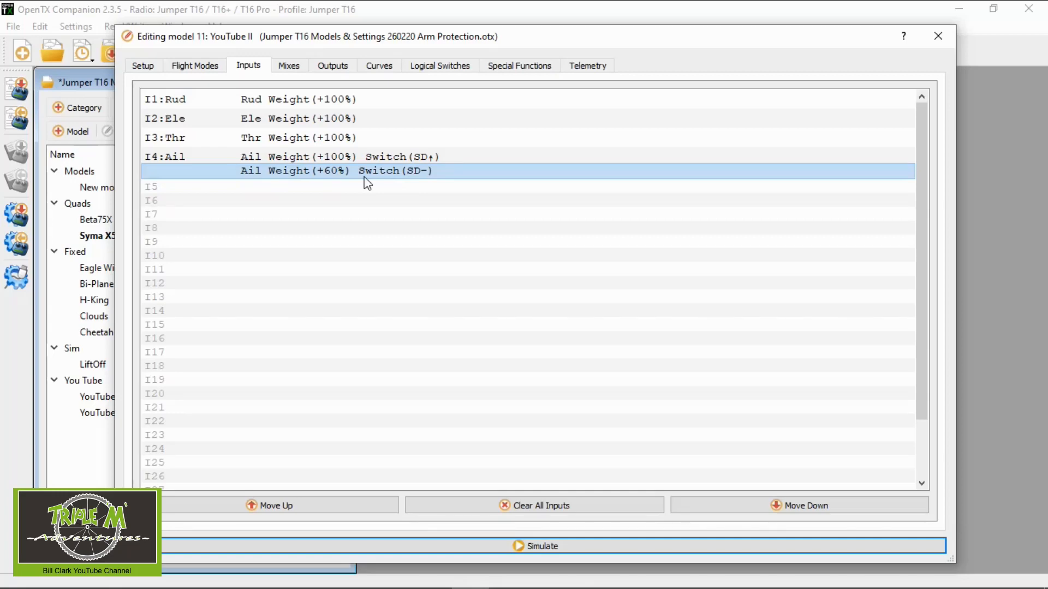
pyautogui.moveTo(372, 179)
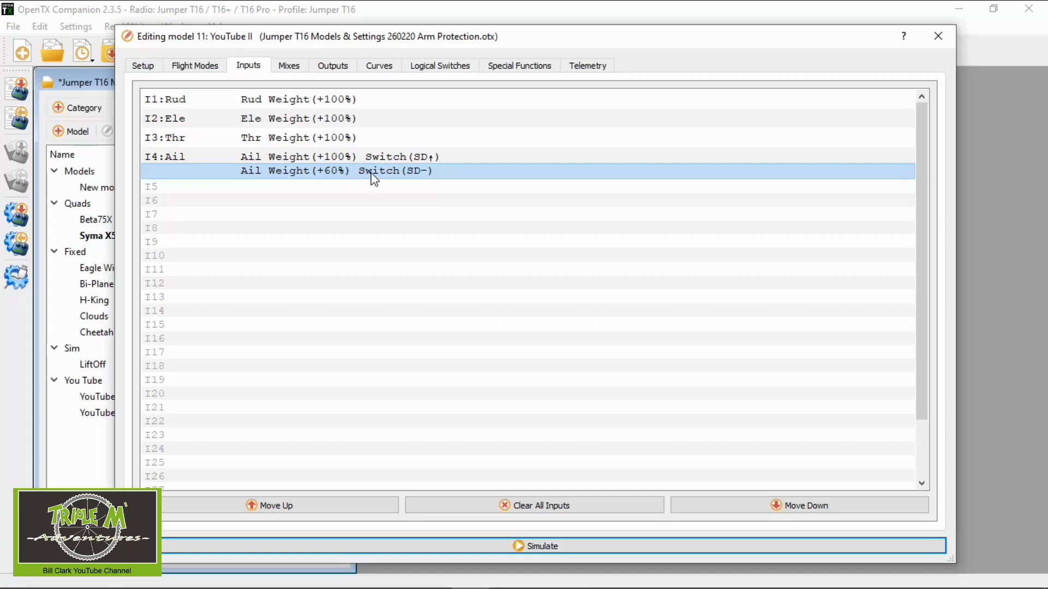
pyautogui.rightClick(371, 170)
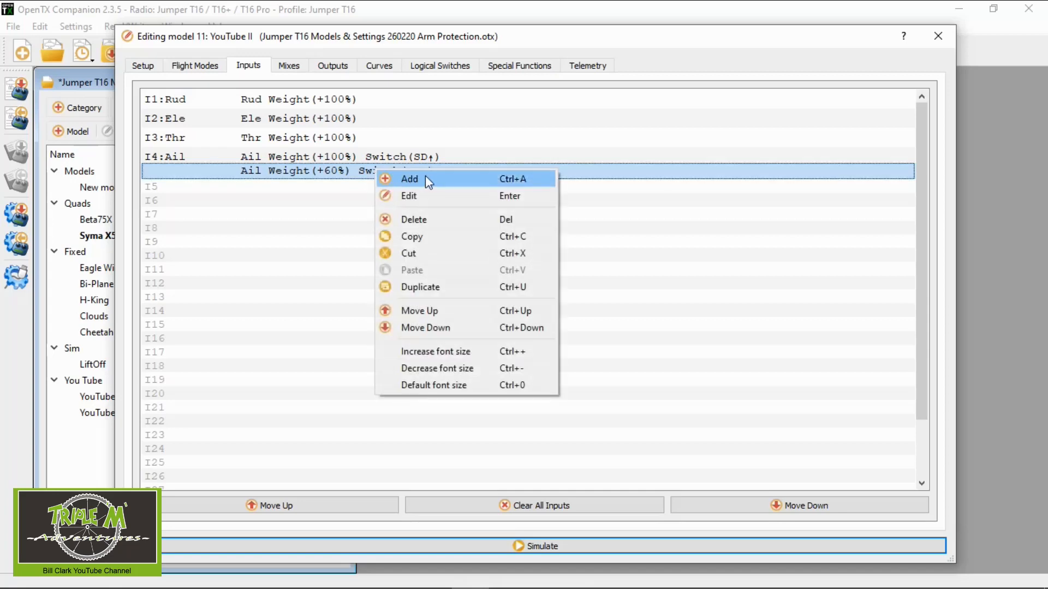
pyautogui.click(408, 196)
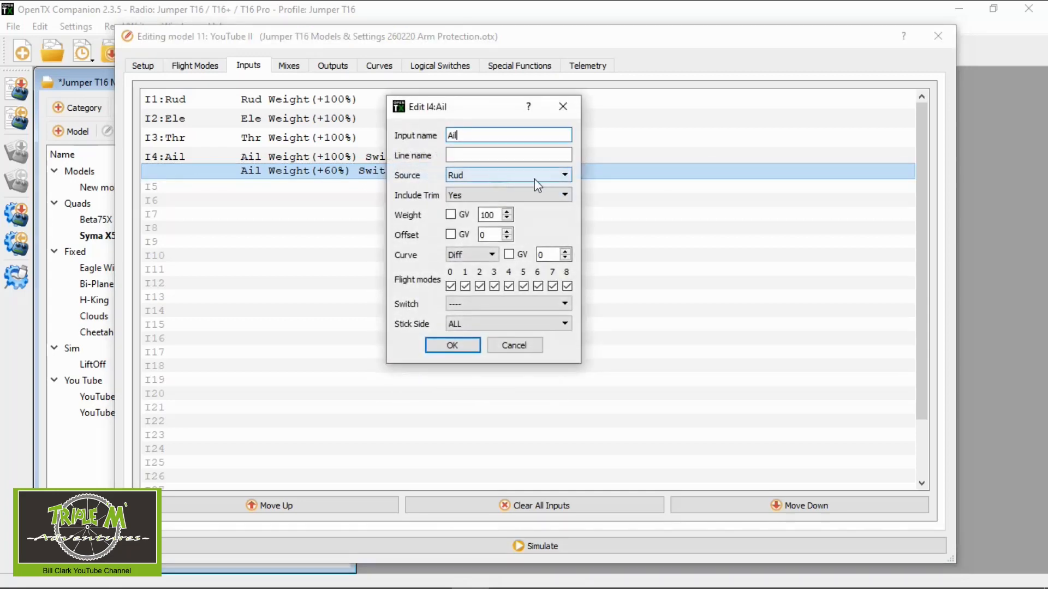
pyautogui.click(563, 174)
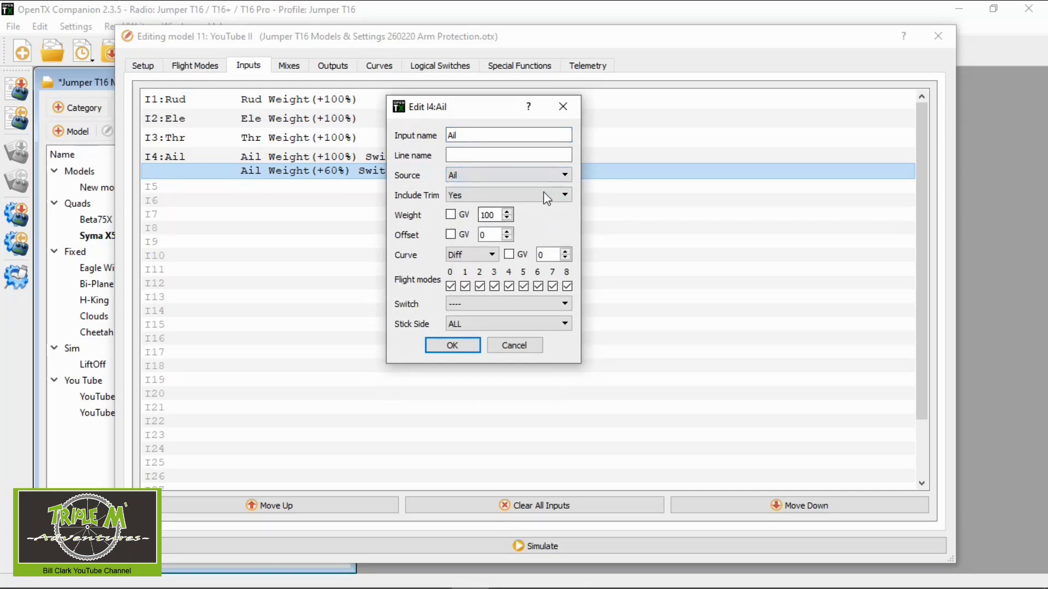
pyautogui.tripleClick(490, 214)
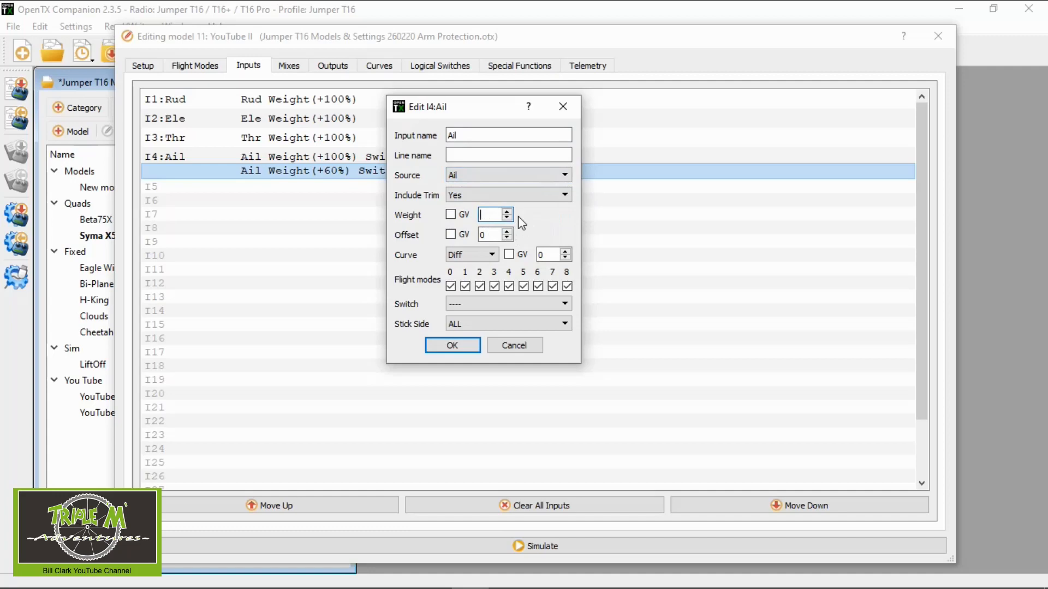
pyautogui.write('60')
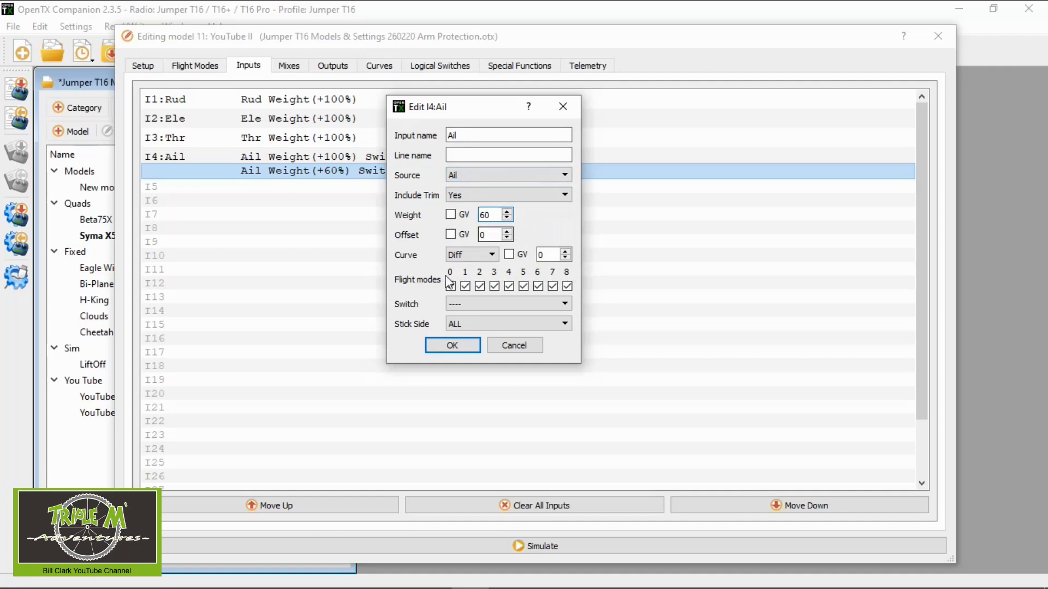
pyautogui.click(563, 303)
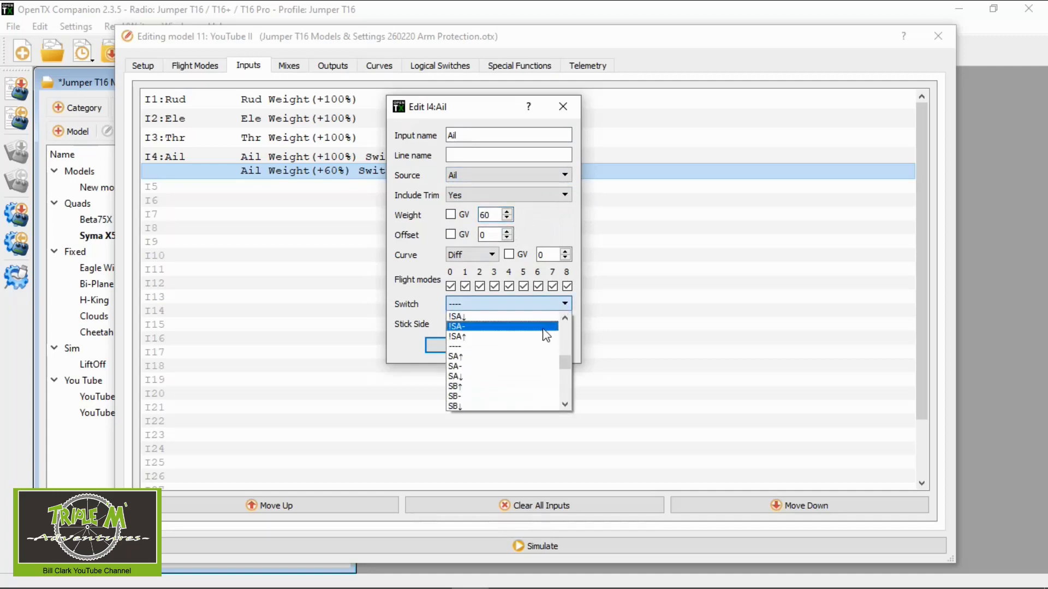
pyautogui.scroll(-3)
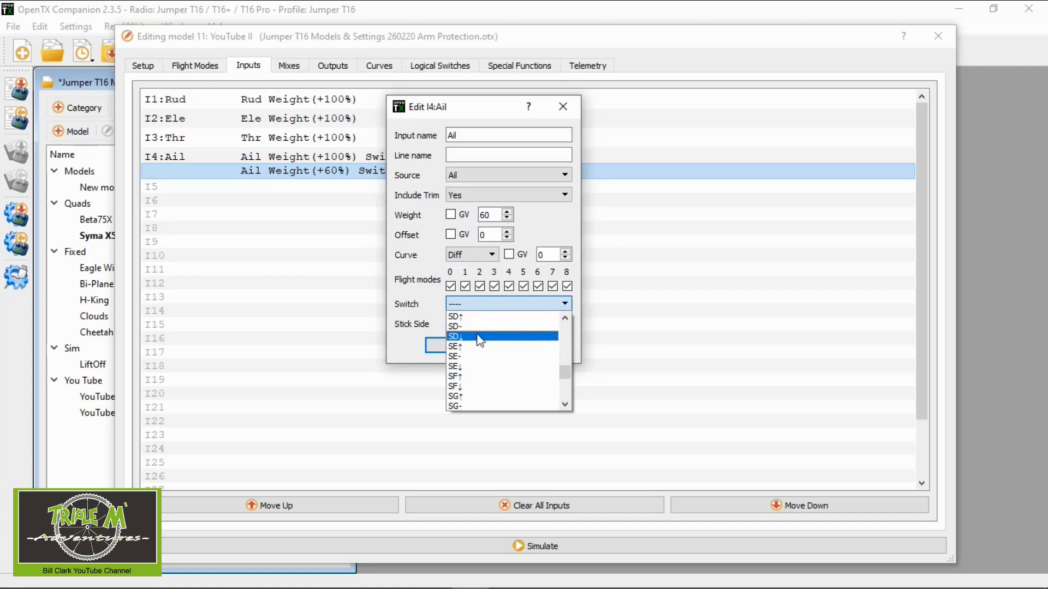
pyautogui.click(456, 336)
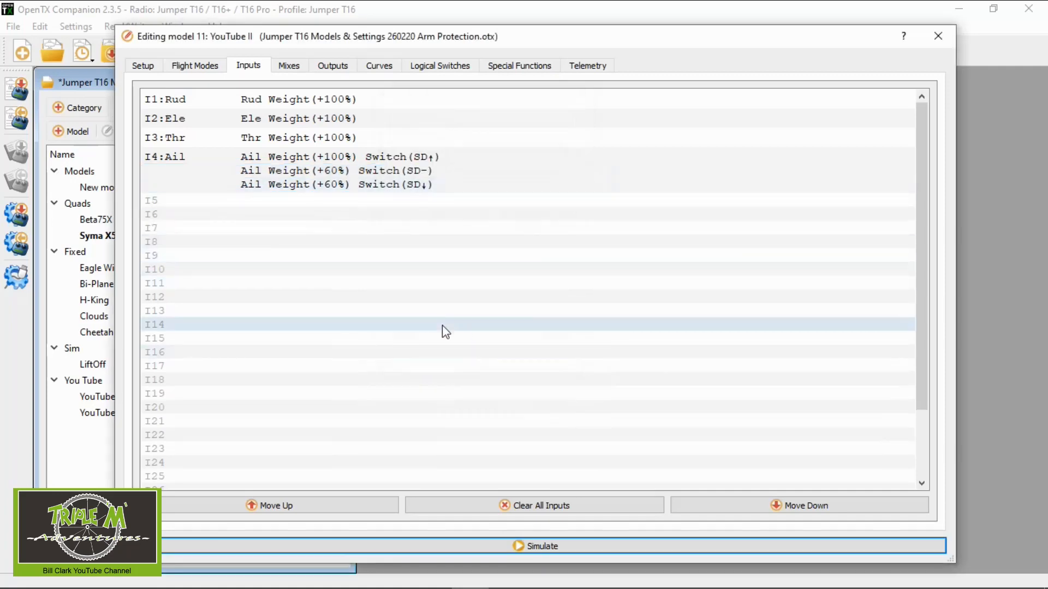
pyautogui.click(542, 546)
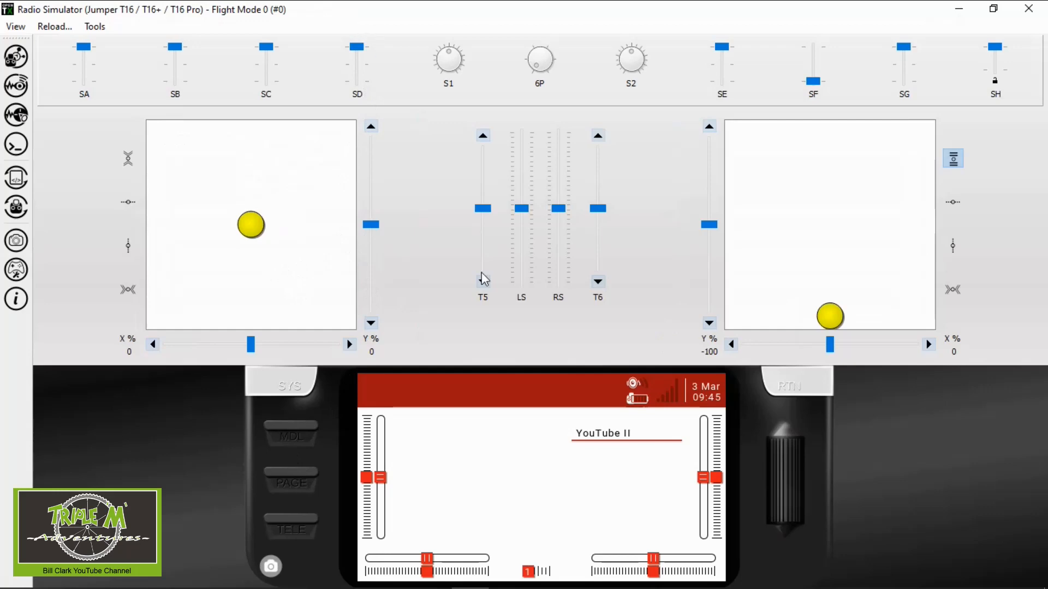
pyautogui.moveTo(296, 433)
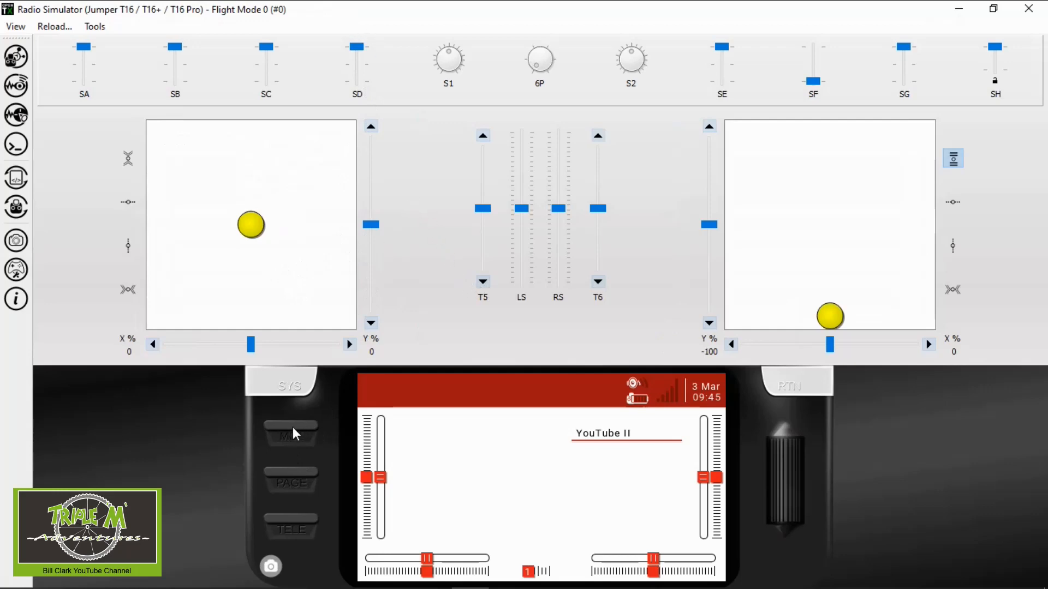
pyautogui.click(289, 435)
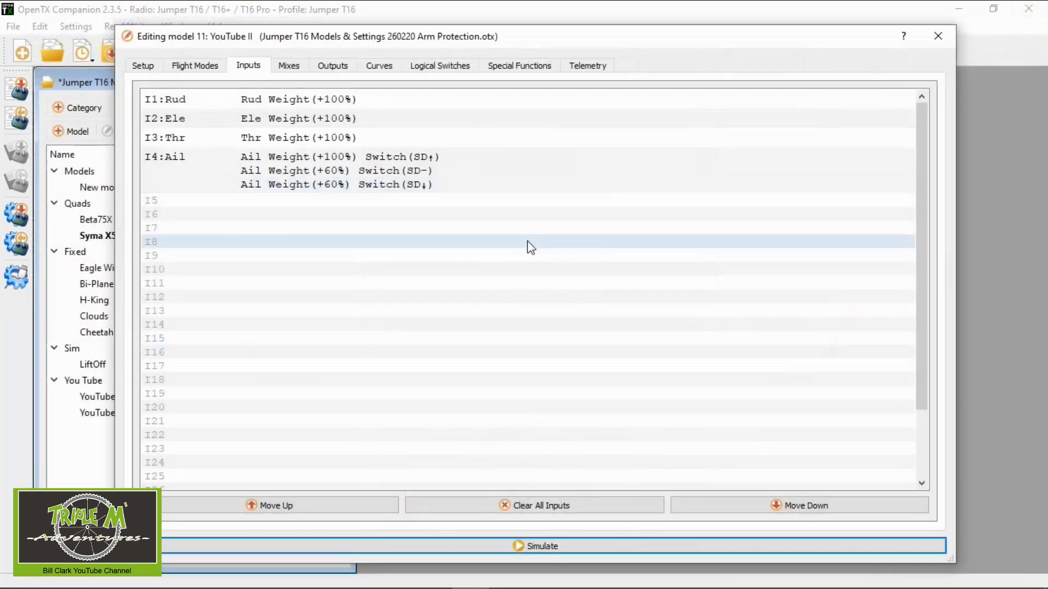
pyautogui.click(575, 201)
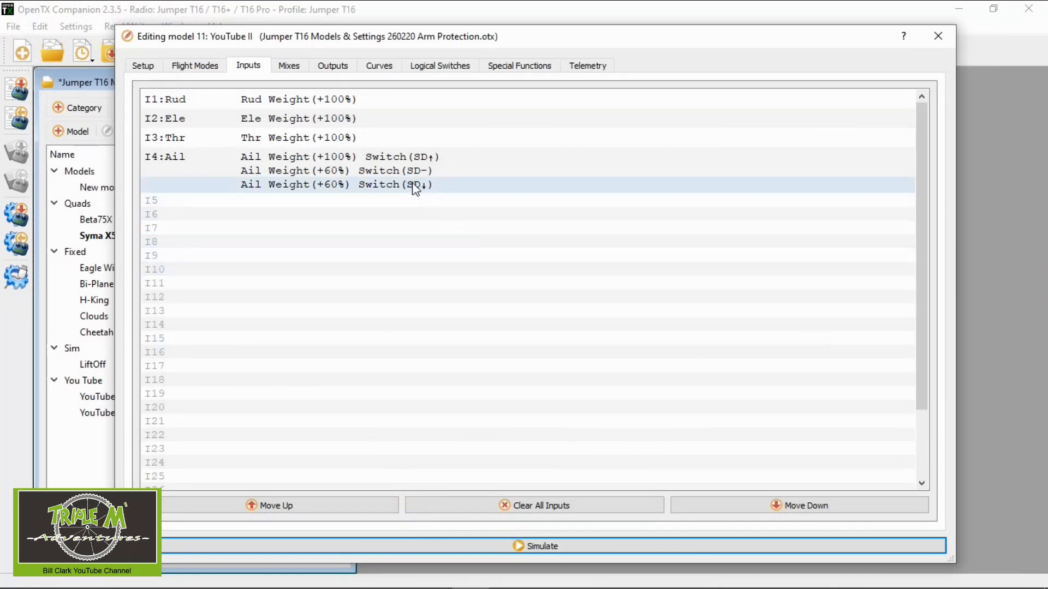
pyautogui.moveTo(458, 182)
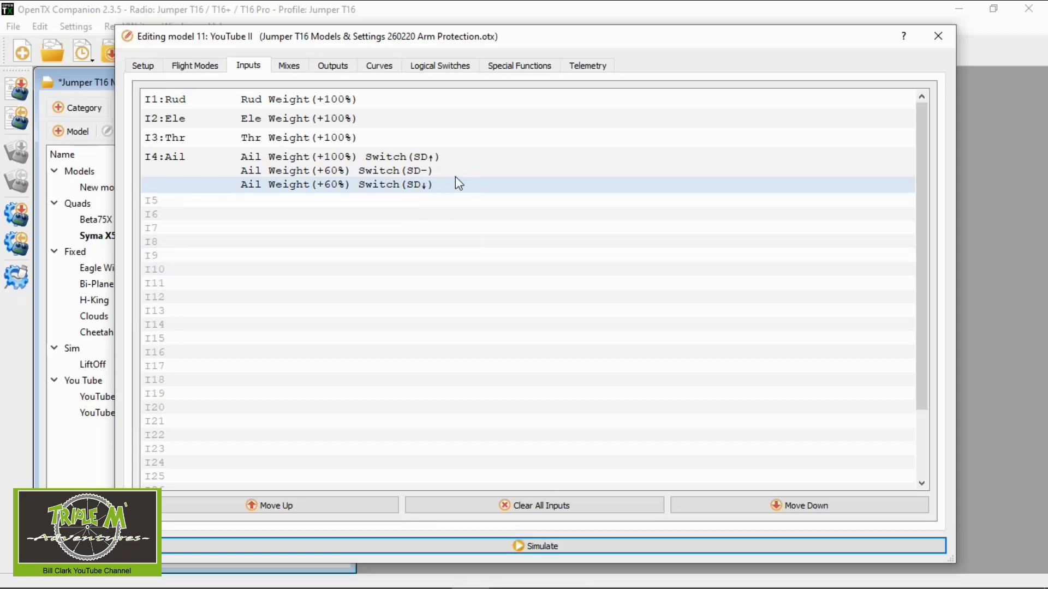
pyautogui.moveTo(428, 192)
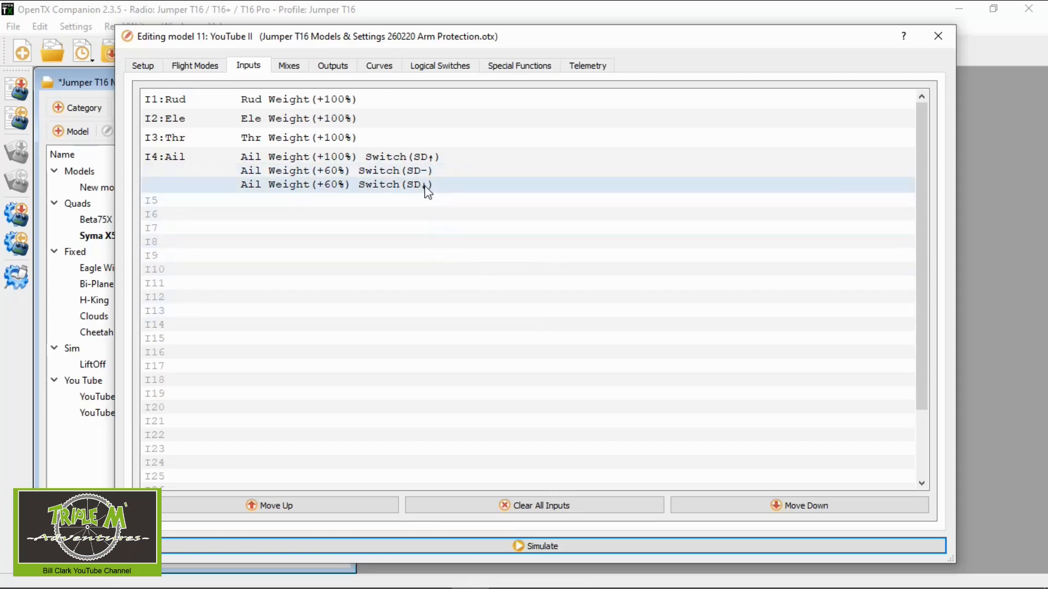
pyautogui.moveTo(441, 190)
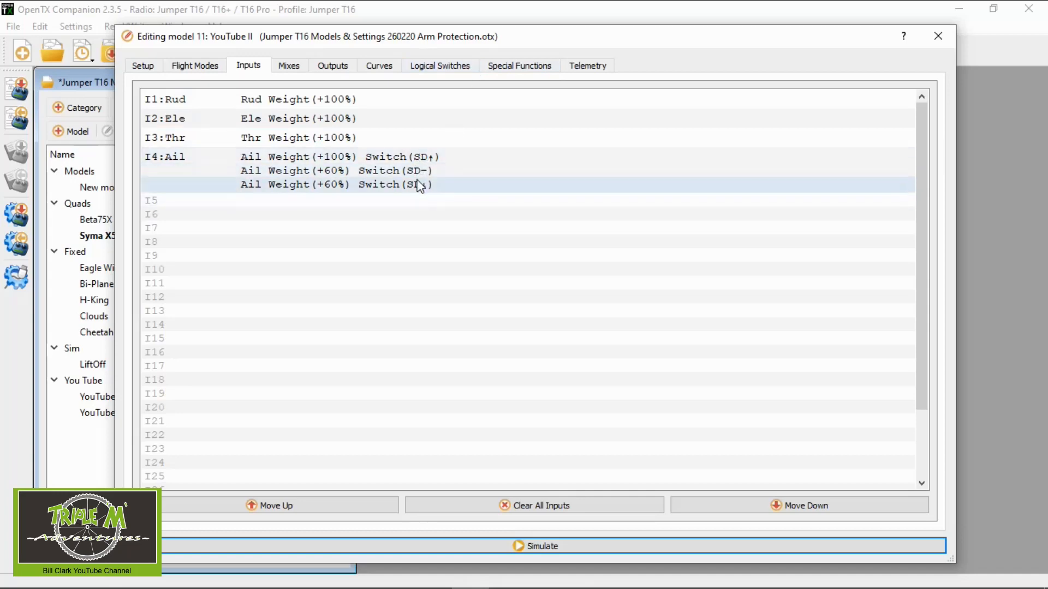
pyautogui.moveTo(421, 190)
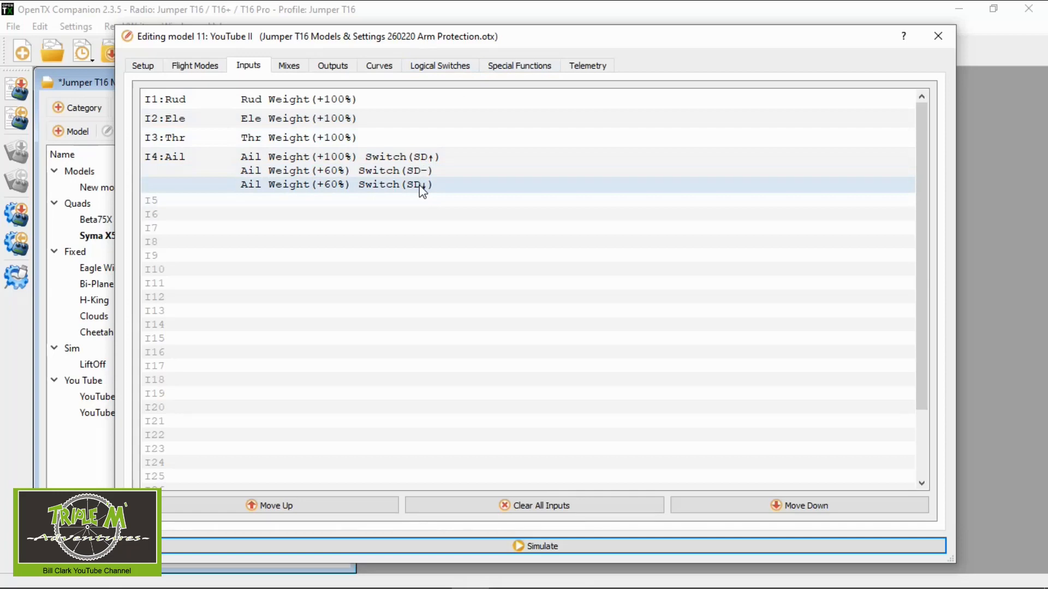
pyautogui.click(380, 200)
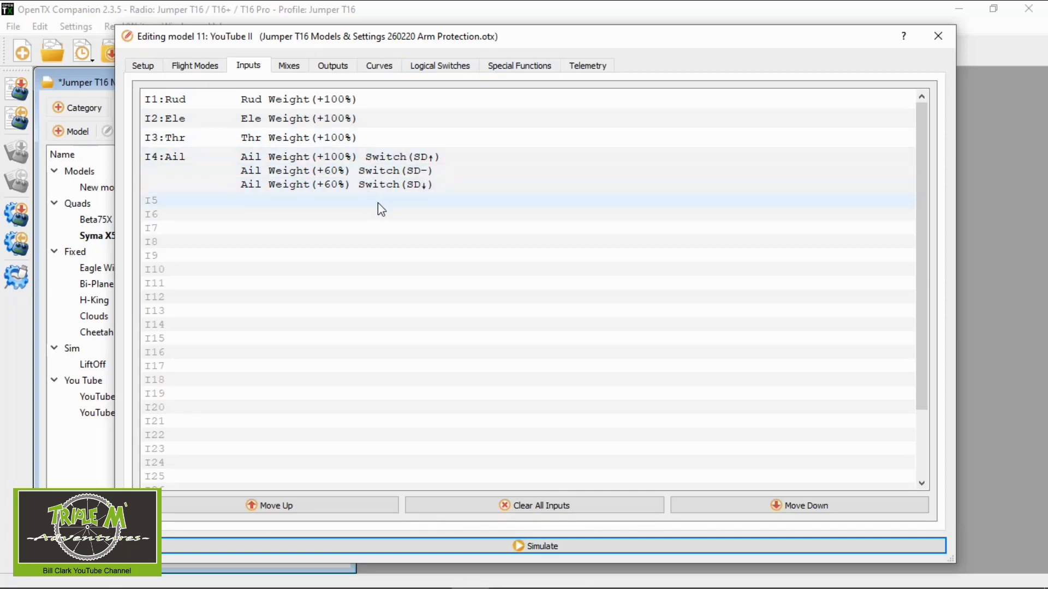